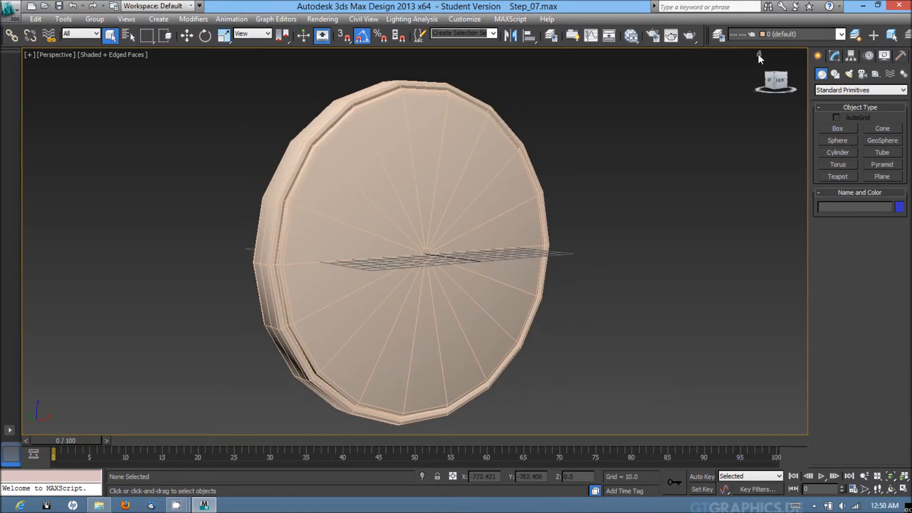
- Scroll the material browser and maximize the Slate Material Editor to full screen
{"action": "scroll", "scroll_direction": "down", "scroll_amount": 3}
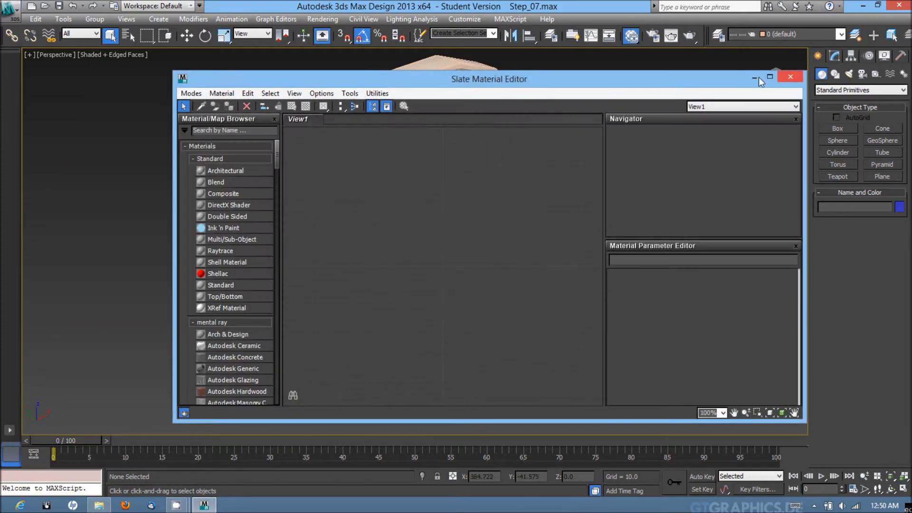
{"action": "left_click", "coordinate": [770, 77]}
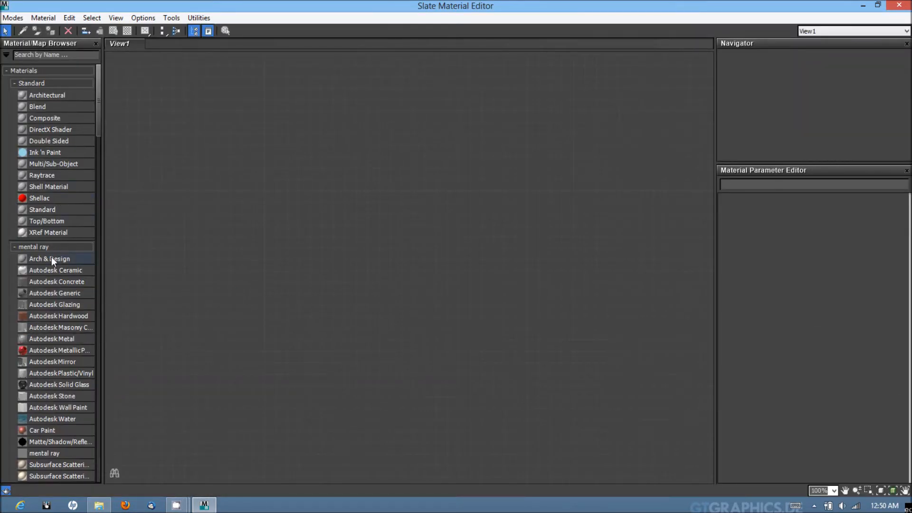
{"action": "mouse_move", "coordinate": [52, 259]}
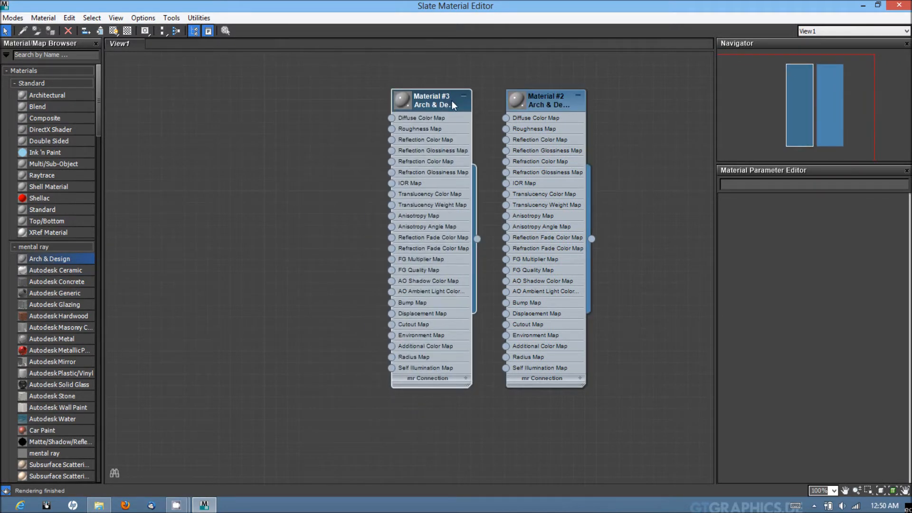
- Rename Material #2 to Clock_Cover and apply the Glass (Solid Geometry) template
{"action": "left_click", "coordinate": [543, 100]}
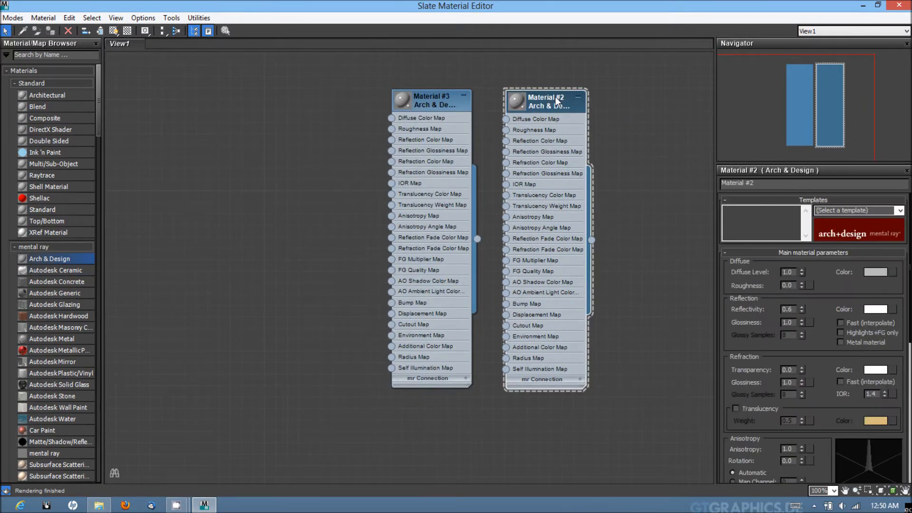
{"action": "double_click", "coordinate": [738, 183]}
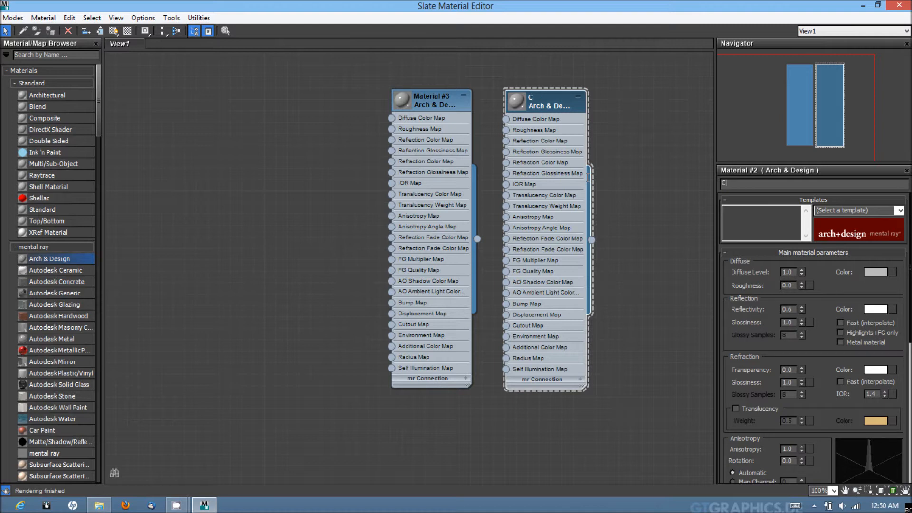
{"action": "type", "text": "Clock_Cover"}
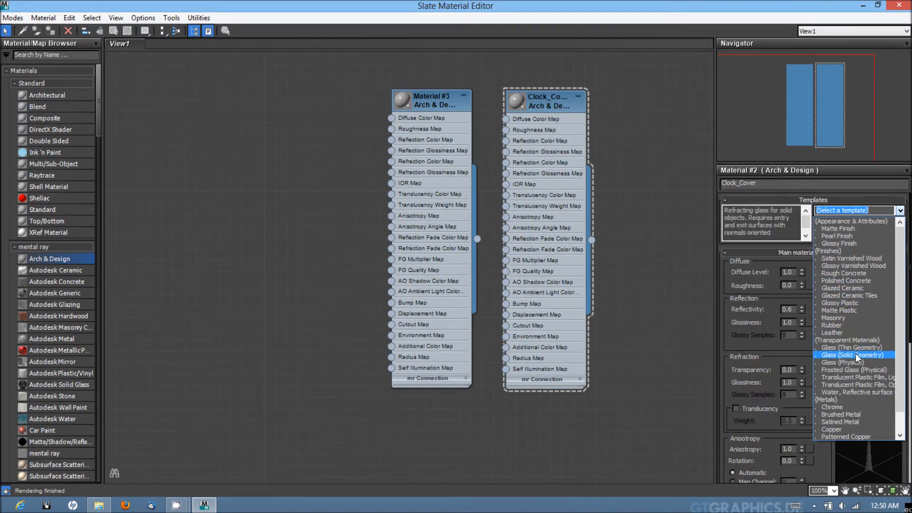
{"action": "left_click", "coordinate": [854, 355]}
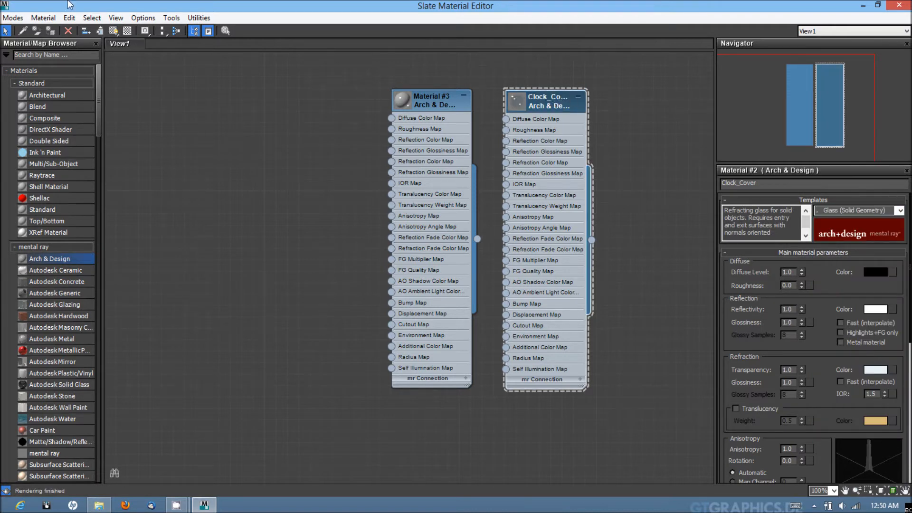
{"action": "mouse_move", "coordinate": [880, 12]}
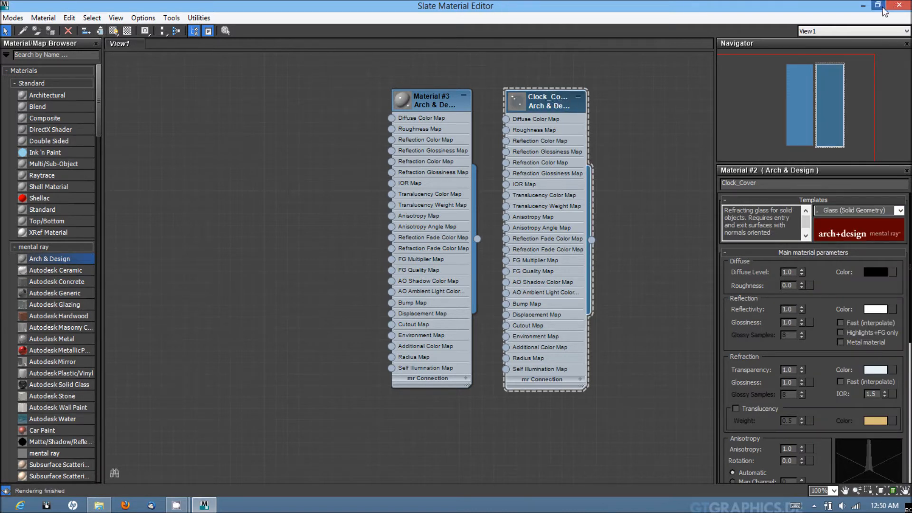
- Restore the Slate Material Editor from full screen to a floating window
{"action": "left_click", "coordinate": [874, 7]}
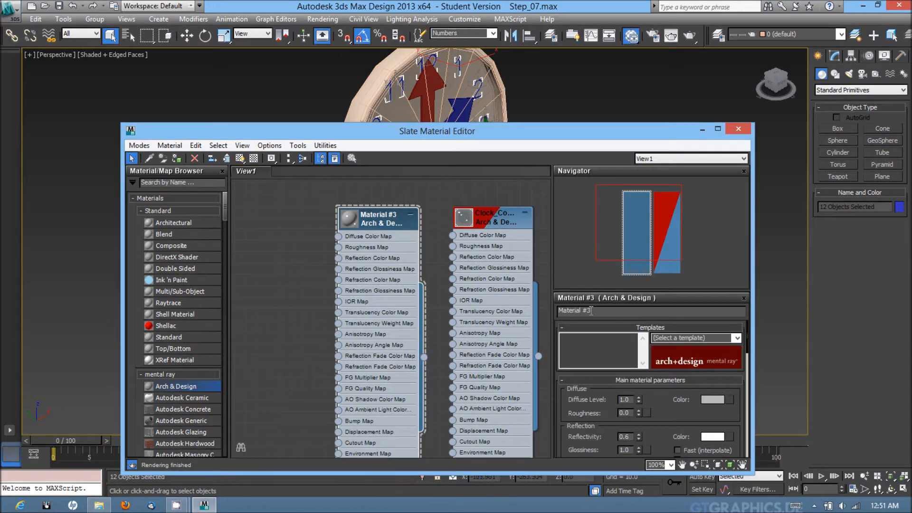
- Rename Material #3 to Numbers with Glossy Plastic template and near-black diffuse colour
{"action": "type", "text": "Numbers"}
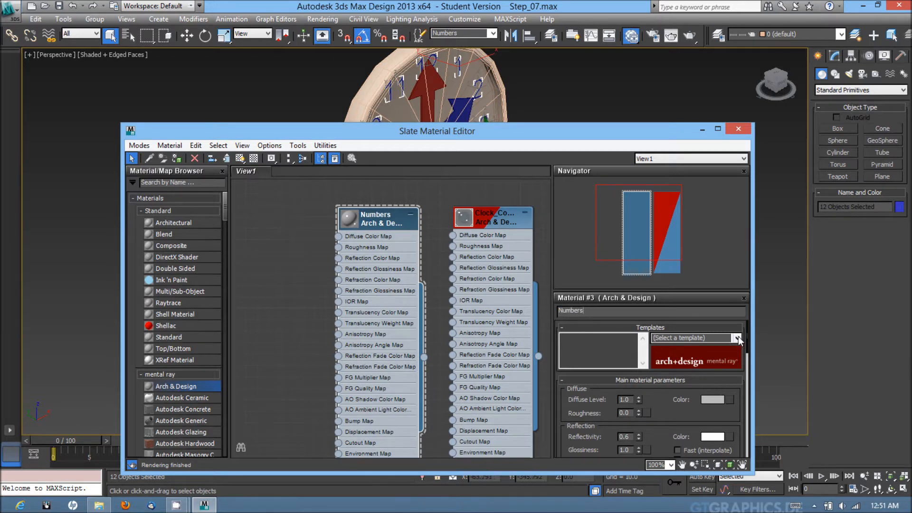
{"action": "left_click", "coordinate": [737, 337]}
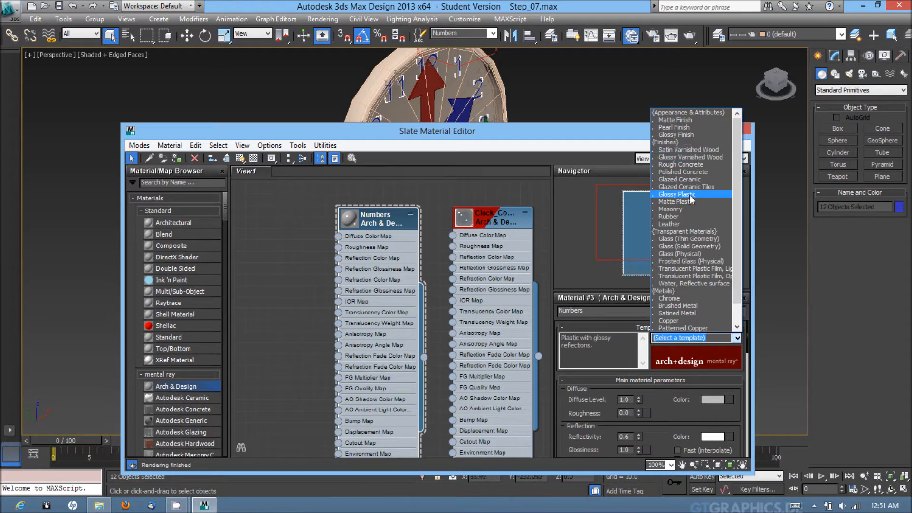
{"action": "left_click", "coordinate": [677, 194]}
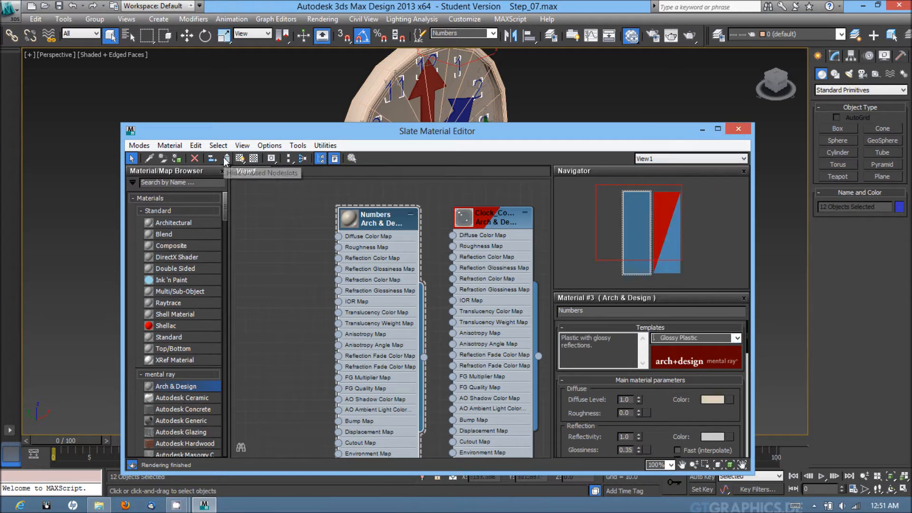
{"action": "mouse_move", "coordinate": [240, 158]}
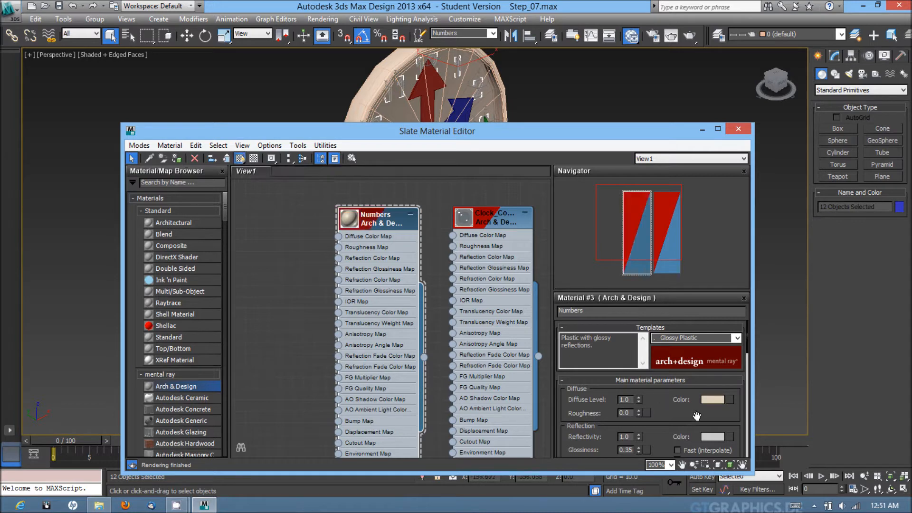
{"action": "left_click", "coordinate": [716, 399]}
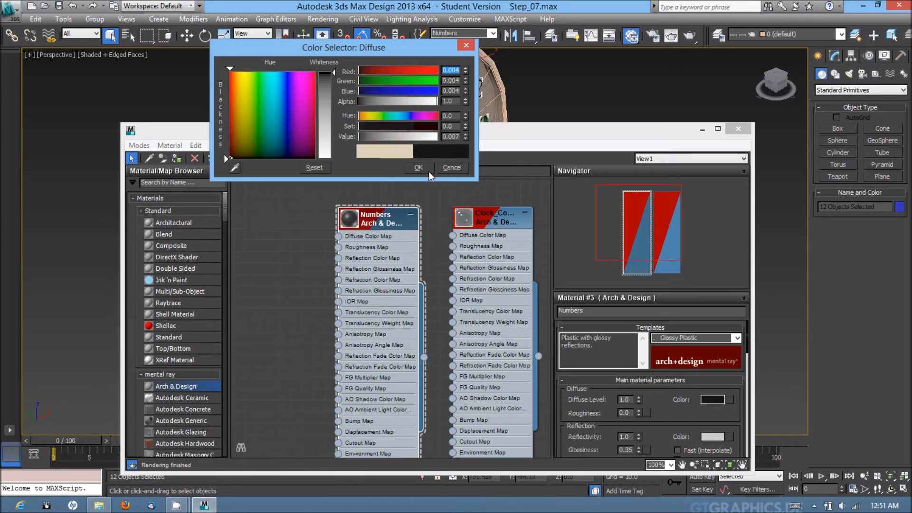
{"action": "left_click", "coordinate": [418, 167]}
{"action": "type", "text": "Bolt"}
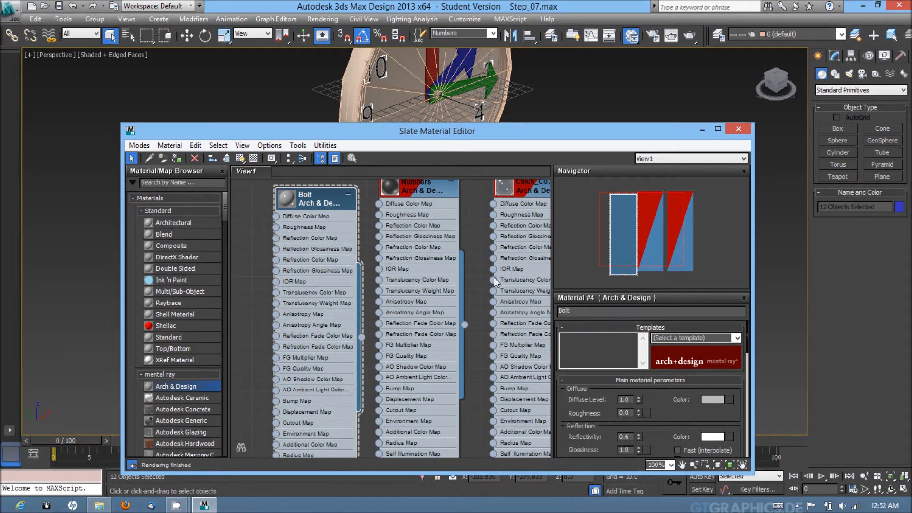
- Apply the Brushed Metal template to the Bolt material and reopen the template list
{"action": "left_click", "coordinate": [736, 338]}
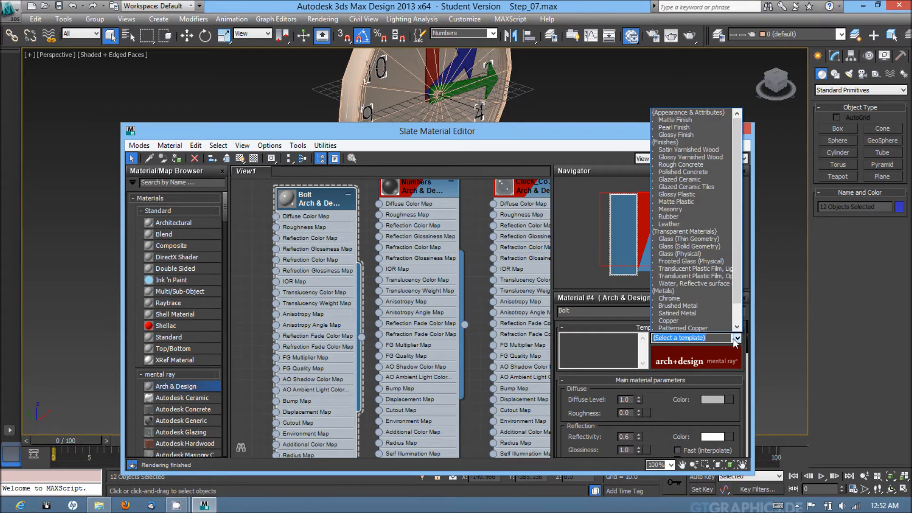
{"action": "mouse_move", "coordinate": [681, 290]}
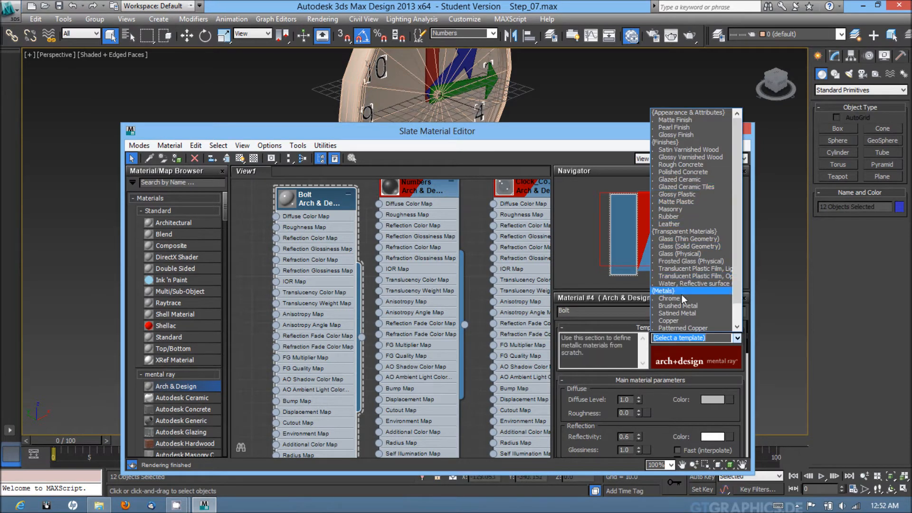
{"action": "left_click", "coordinate": [678, 305]}
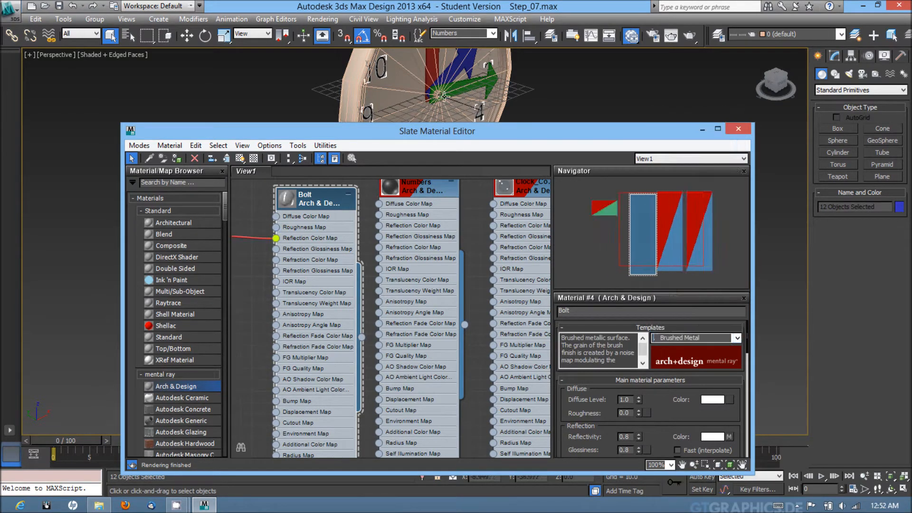
{"action": "left_click", "coordinate": [737, 338]}
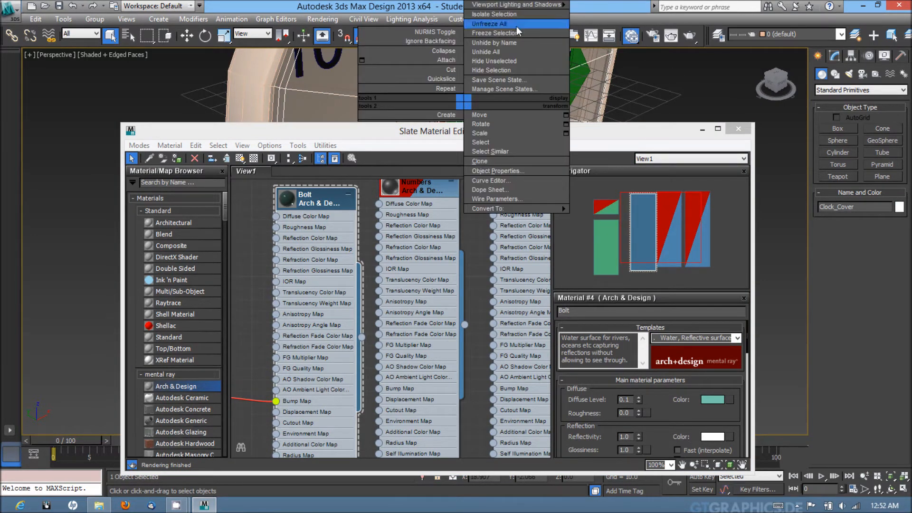
{"action": "mouse_move", "coordinate": [486, 138]}
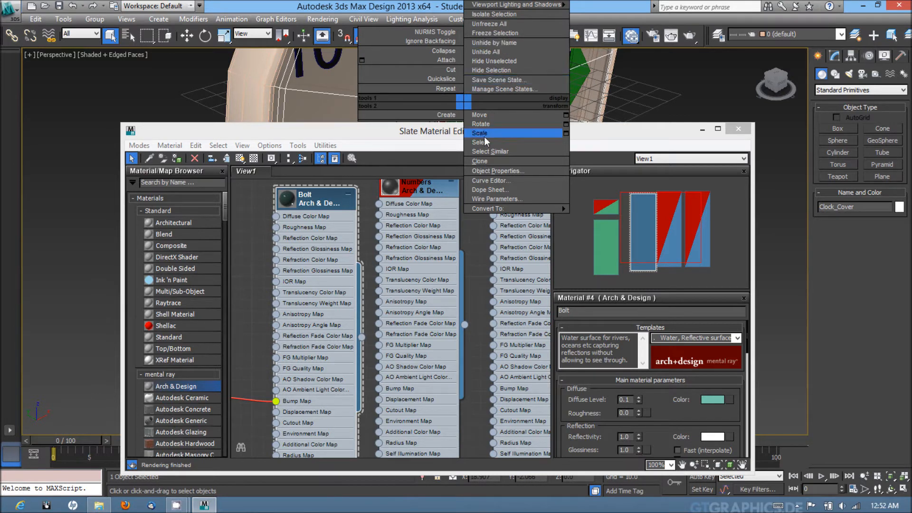
{"action": "mouse_move", "coordinate": [544, 125]}
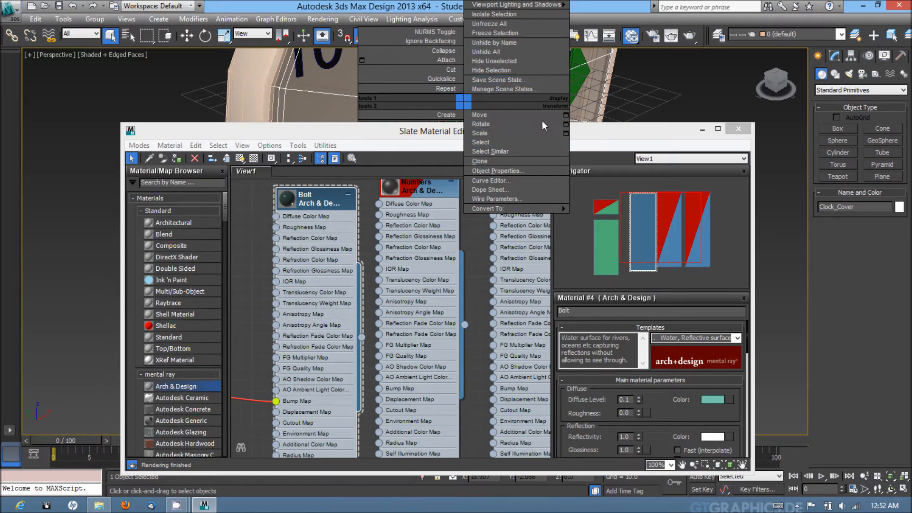
{"action": "mouse_move", "coordinate": [492, 51]}
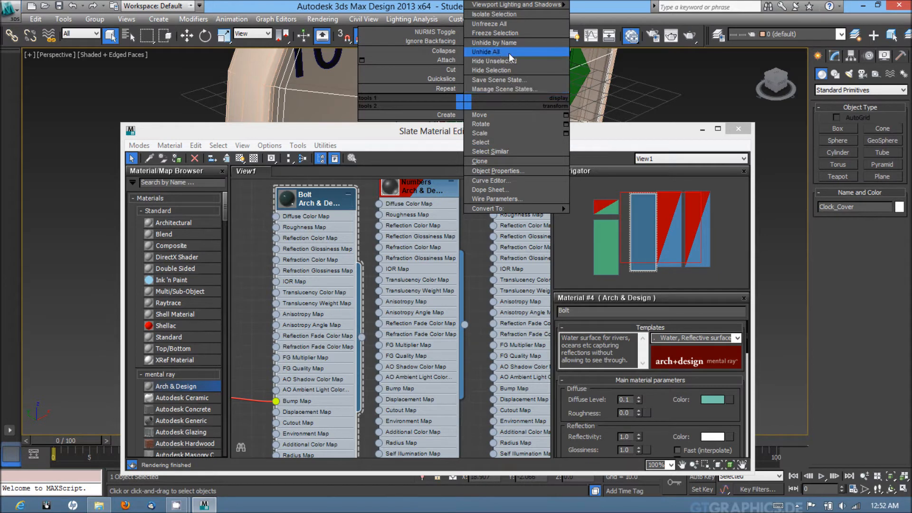
{"action": "mouse_move", "coordinate": [503, 61]}
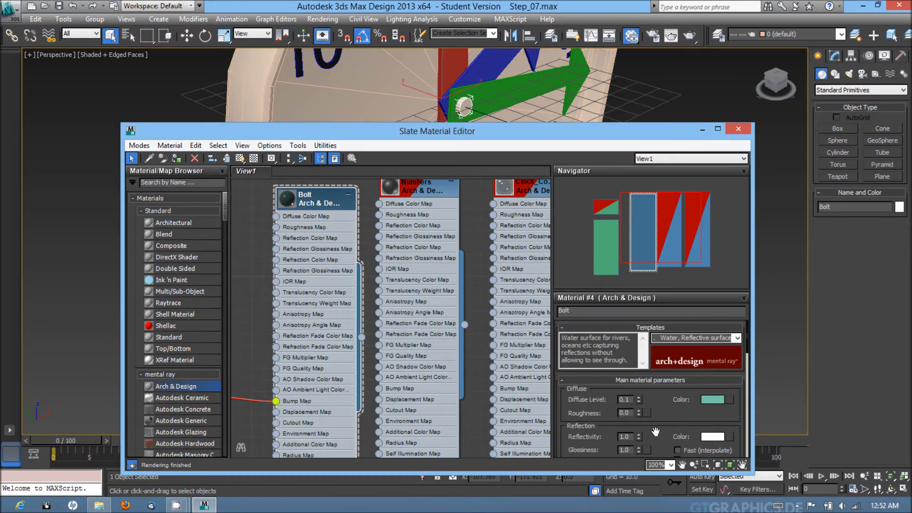
{"action": "mouse_move", "coordinate": [177, 158]}
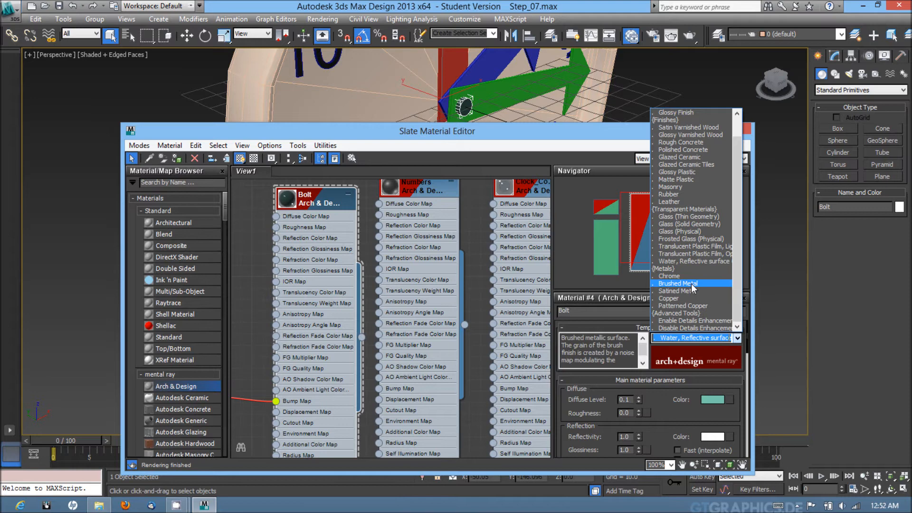
- Switch the Bolt material back to the Brushed Metal template
{"action": "left_click", "coordinate": [677, 283]}
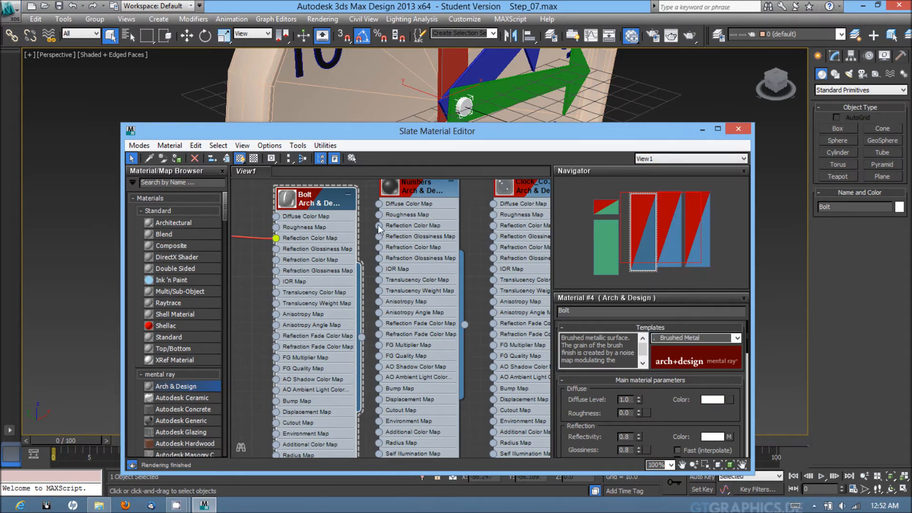
{"action": "mouse_move", "coordinate": [284, 270]}
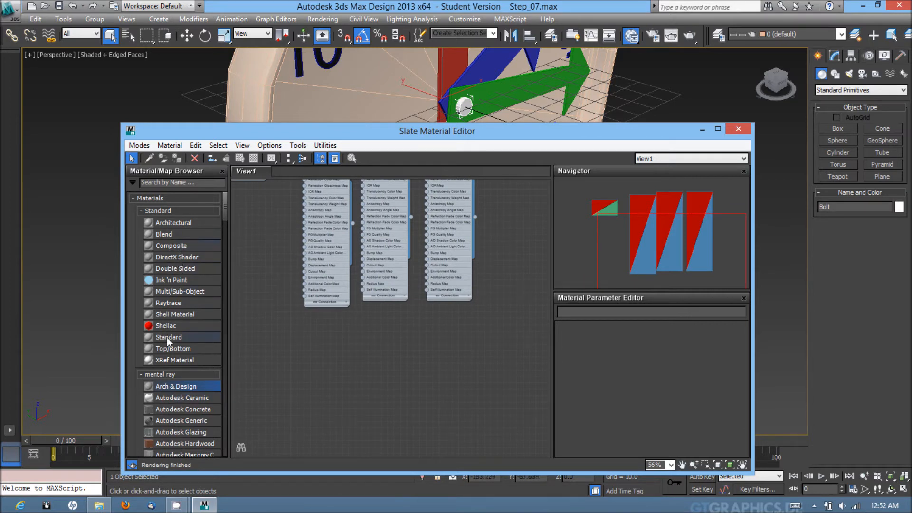
- Add Arch & Design materials #8 to #10 and open Material #10's settings
{"action": "double_click", "coordinate": [168, 337]}
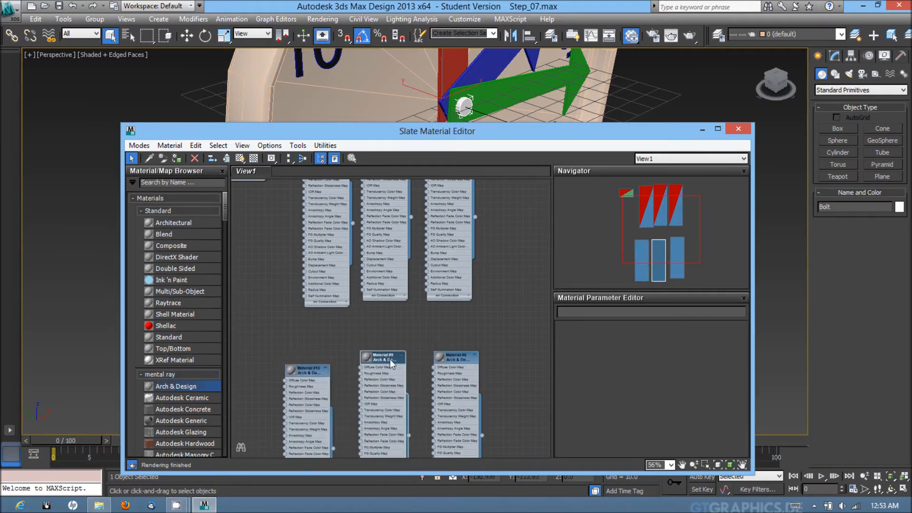
{"action": "left_click", "coordinate": [312, 358]}
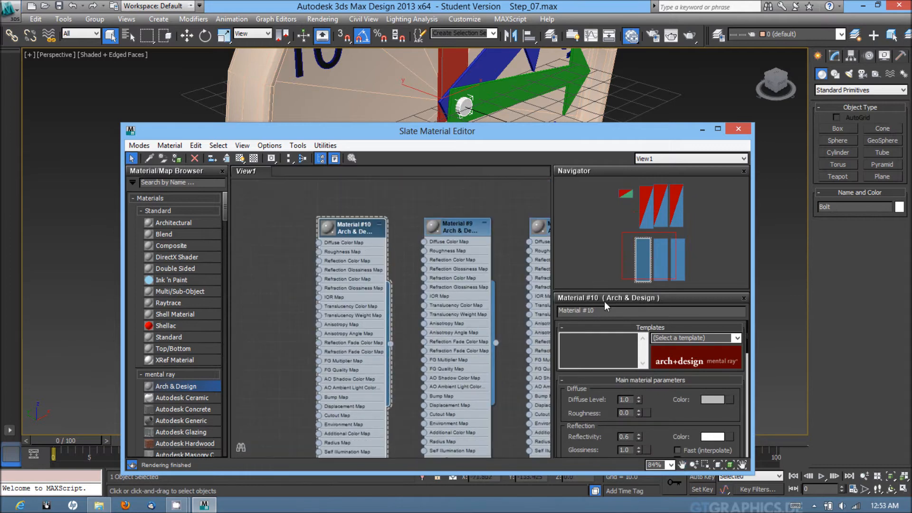
- Rename Material #10 to Hour, make it red Glossy Plastic, and assign it to the hour hand
{"action": "type", "text": "Hour"}
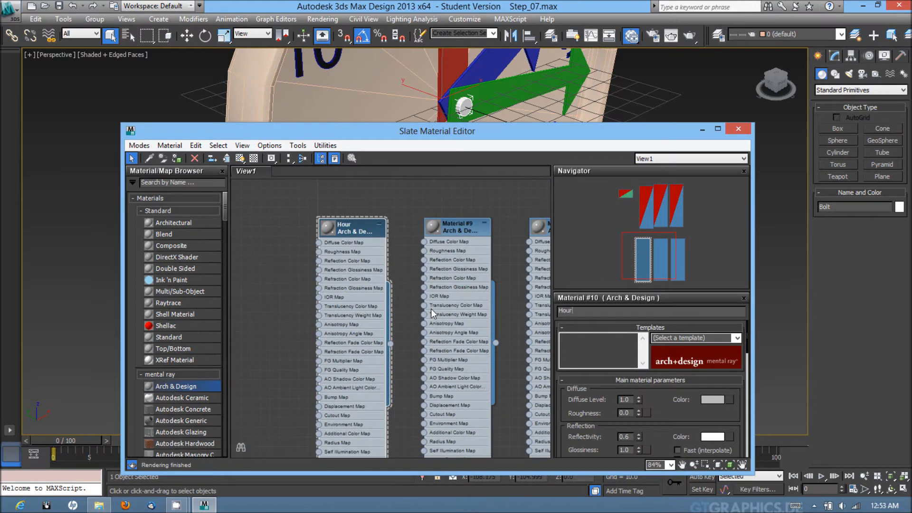
{"action": "left_click", "coordinate": [737, 337]}
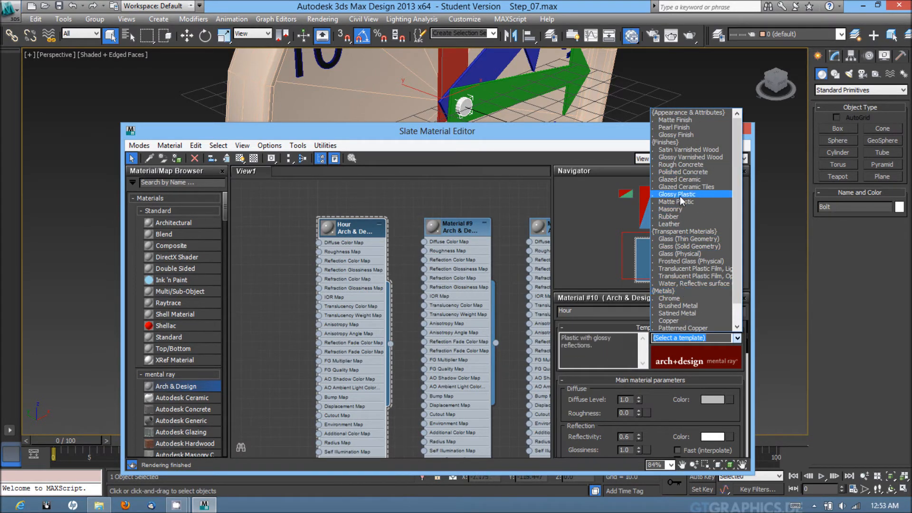
{"action": "left_click", "coordinate": [677, 194]}
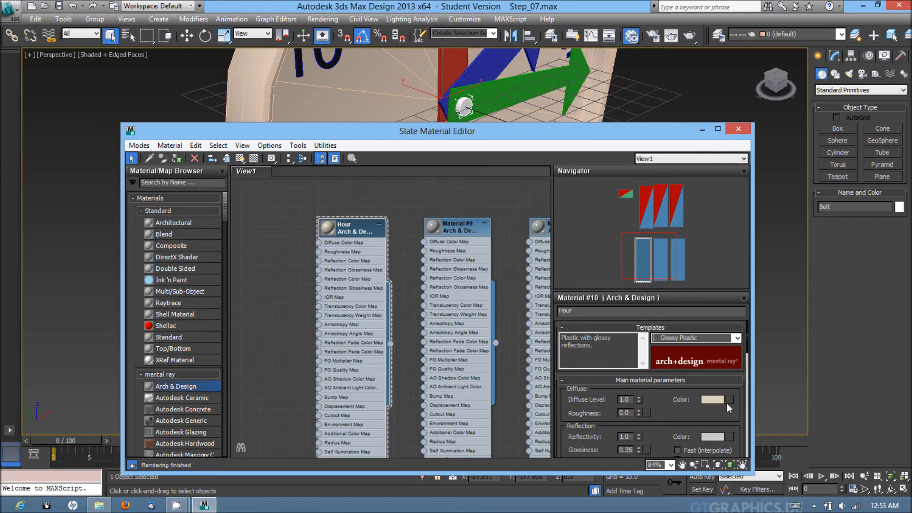
{"action": "left_click", "coordinate": [716, 400]}
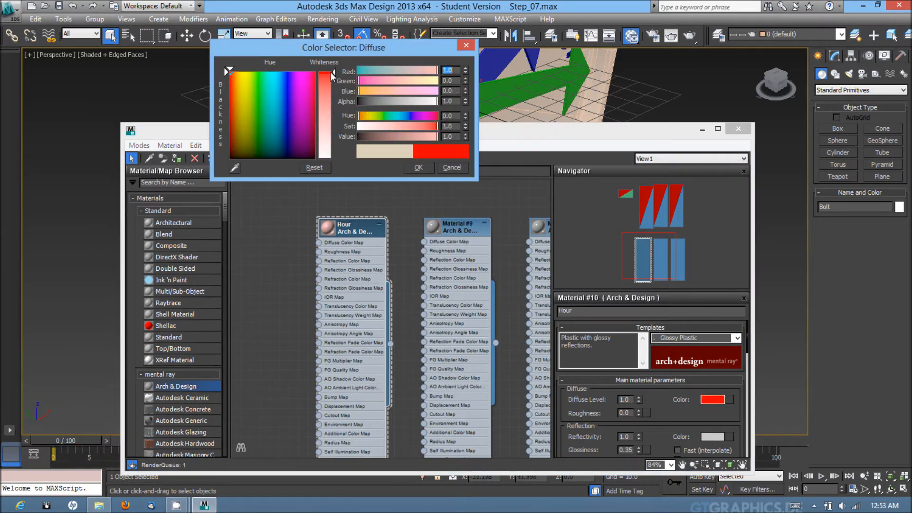
{"action": "left_click", "coordinate": [418, 167]}
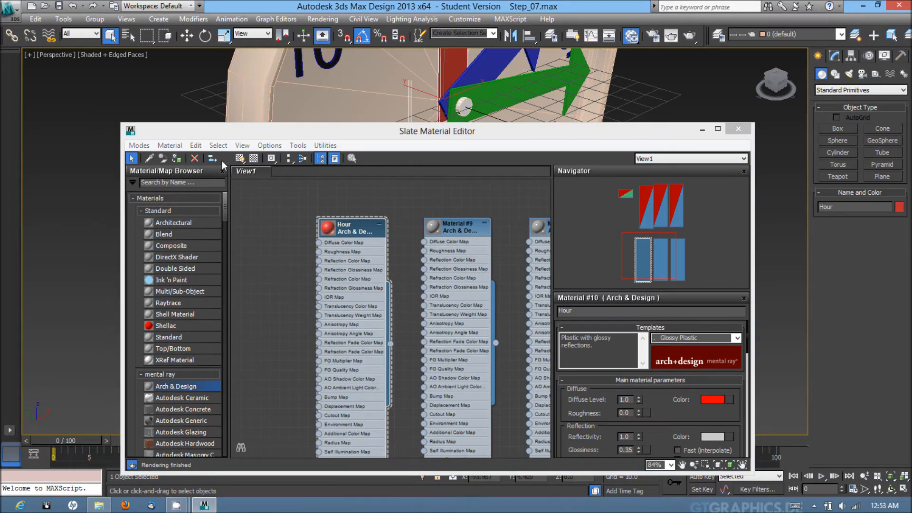
{"action": "left_click", "coordinate": [240, 158]}
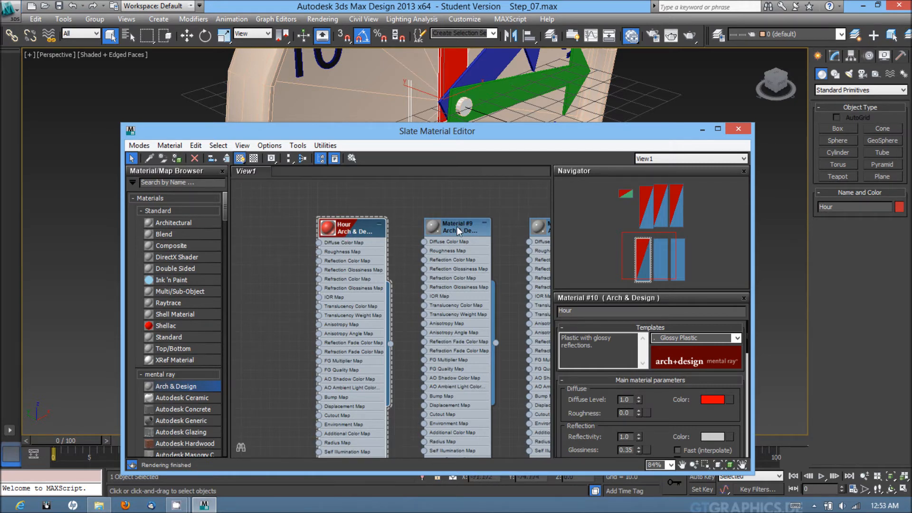
{"action": "left_click", "coordinate": [456, 227]}
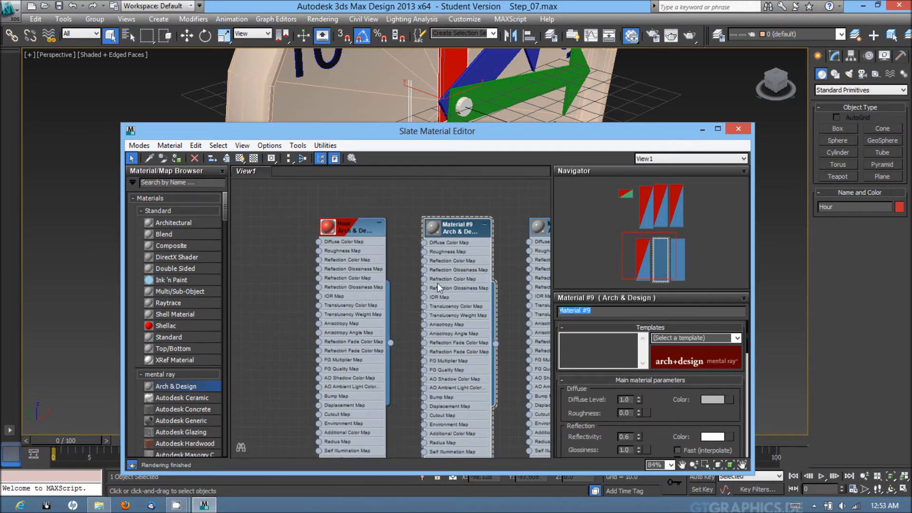
- Rename Material #9 to Minute with Glossy Plastic template and light red diffuse colour
{"action": "type", "text": "Minute"}
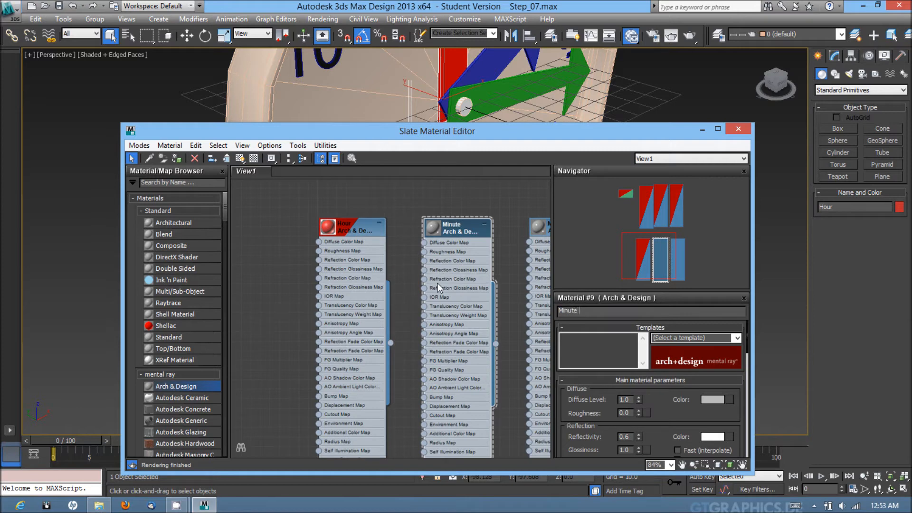
{"action": "mouse_move", "coordinate": [696, 337]}
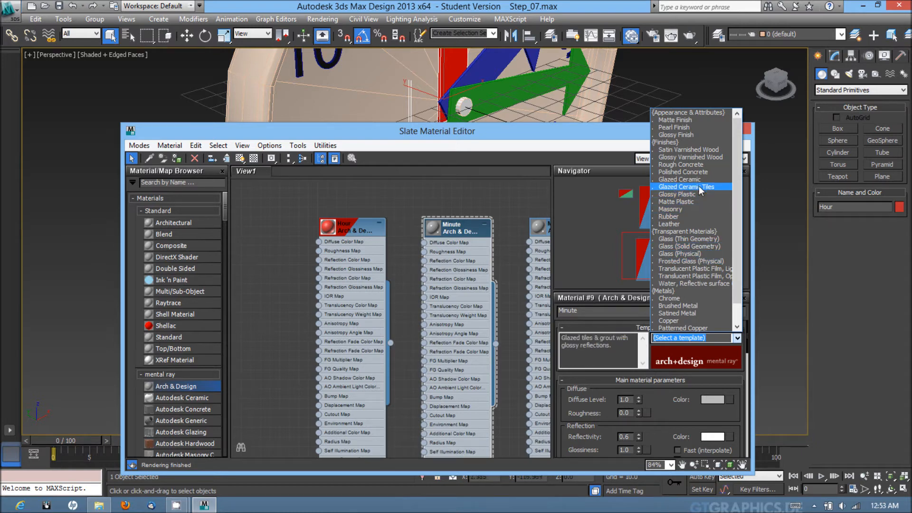
{"action": "left_click", "coordinate": [677, 194]}
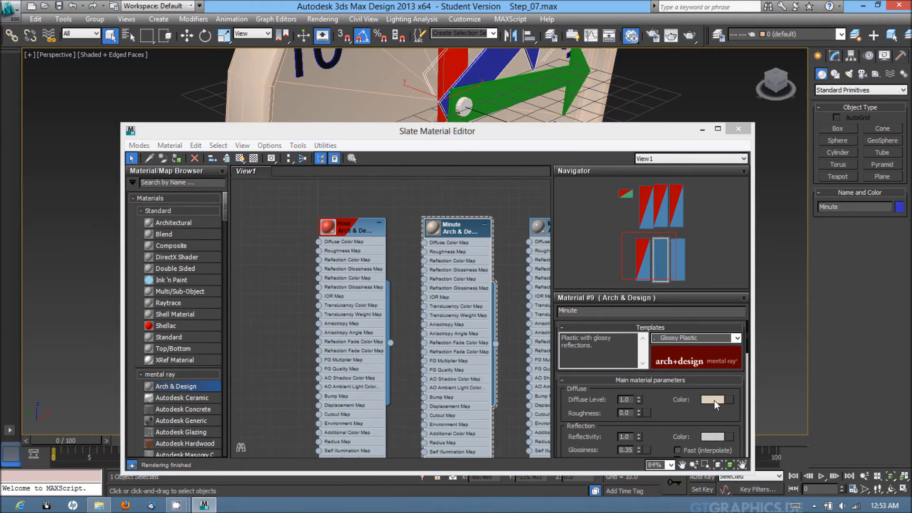
{"action": "left_click", "coordinate": [717, 399]}
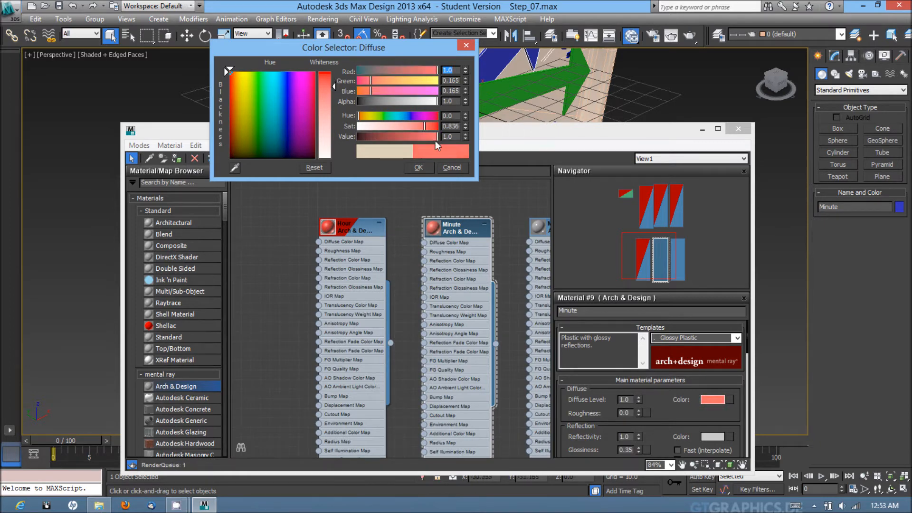
{"action": "left_click", "coordinate": [419, 167]}
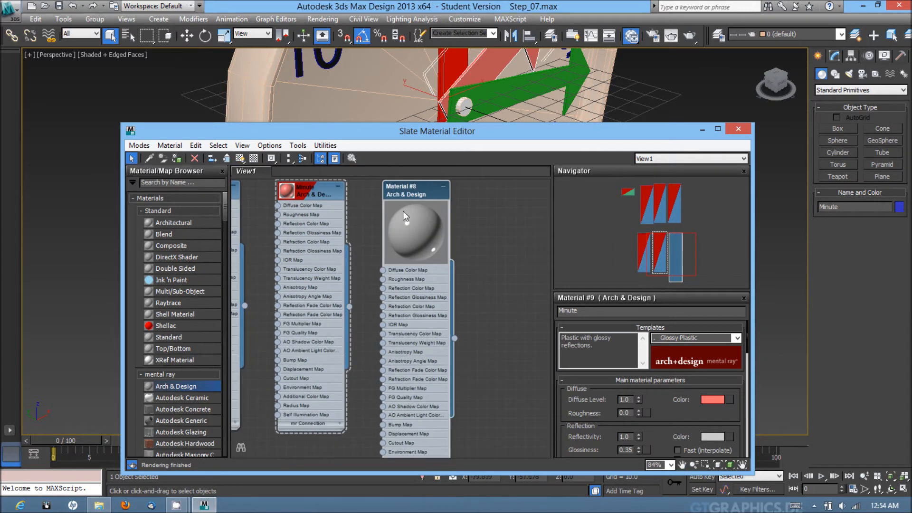
- Make Material #8 'Second', a pale pink Glossy Plastic, then close the material editor
{"action": "left_click", "coordinate": [415, 190]}
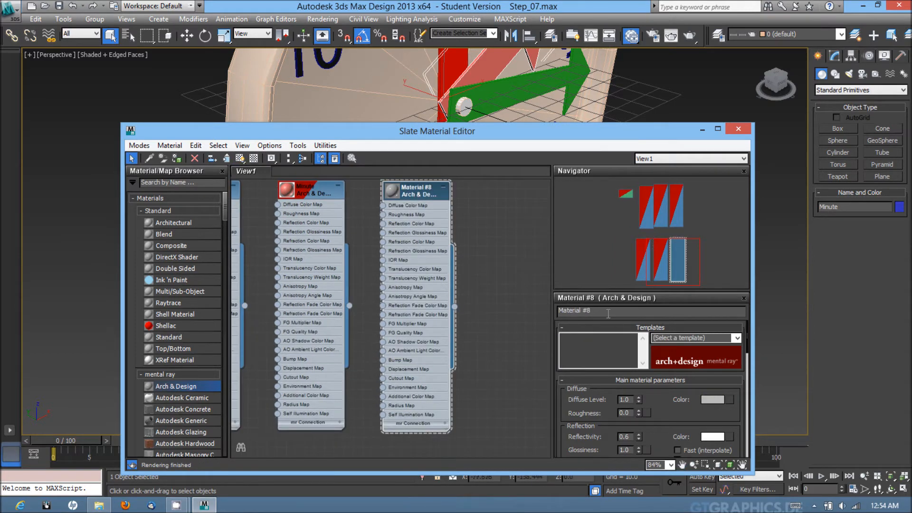
{"action": "type", "text": "Second"}
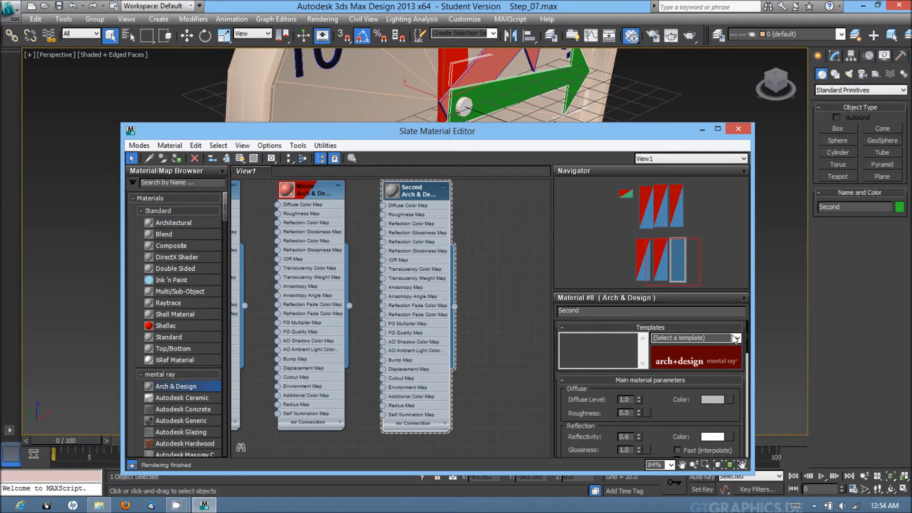
{"action": "left_click", "coordinate": [736, 337]}
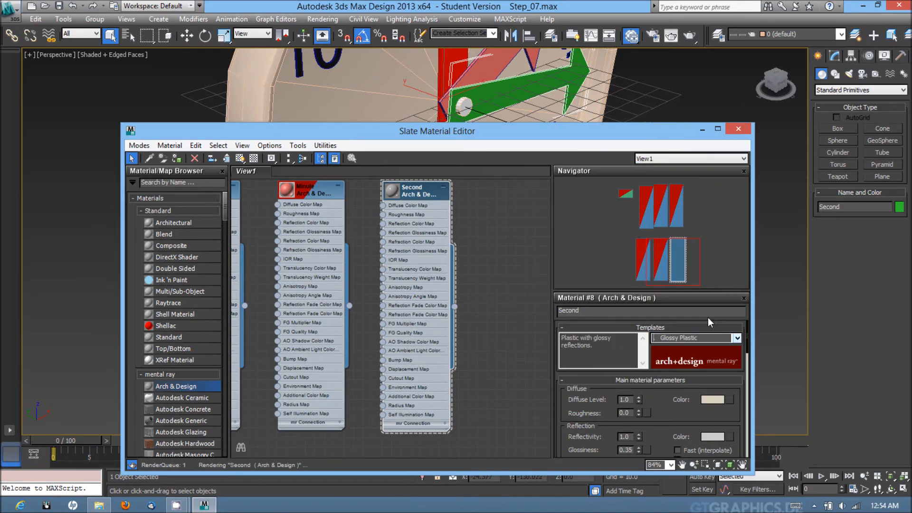
{"action": "left_click", "coordinate": [713, 399]}
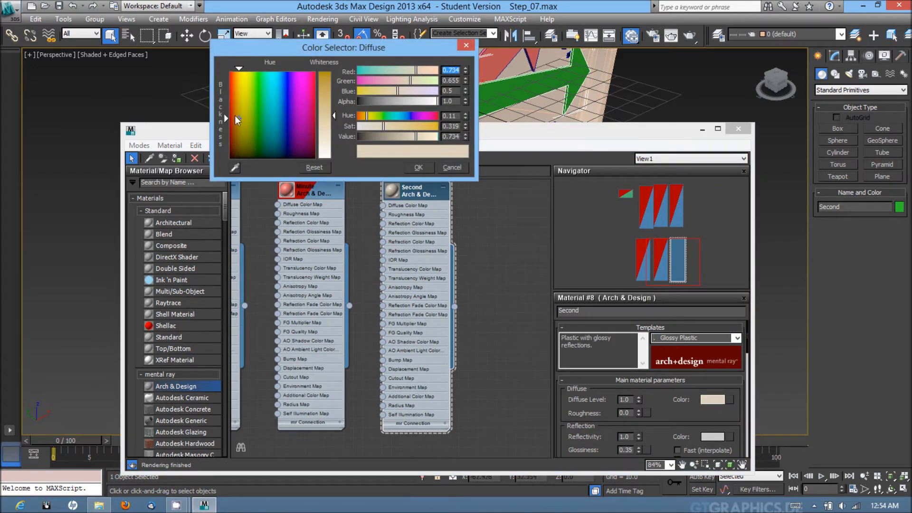
{"action": "left_click", "coordinate": [231, 70]}
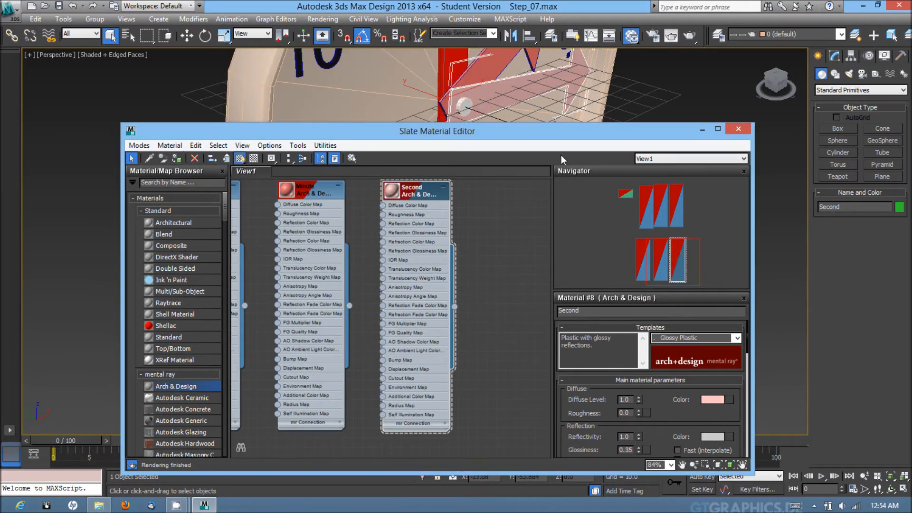
{"action": "mouse_move", "coordinate": [738, 129]}
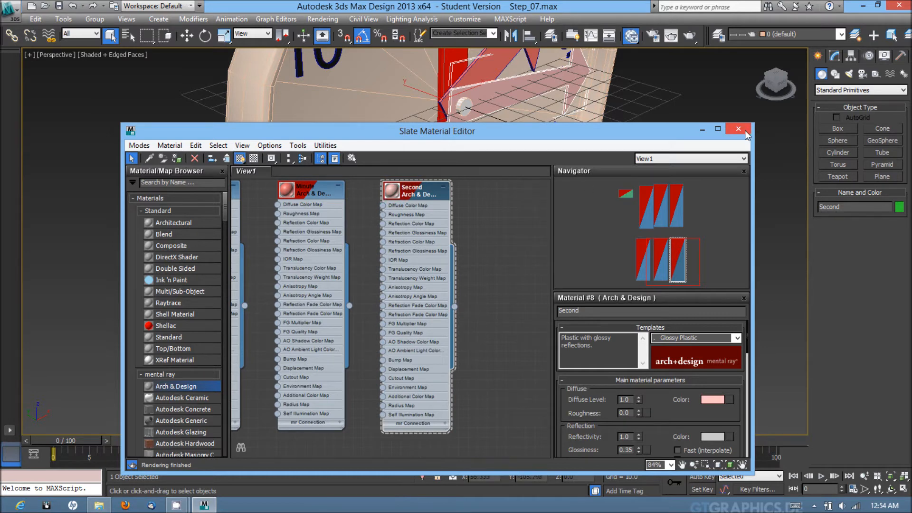
{"action": "left_click", "coordinate": [737, 129]}
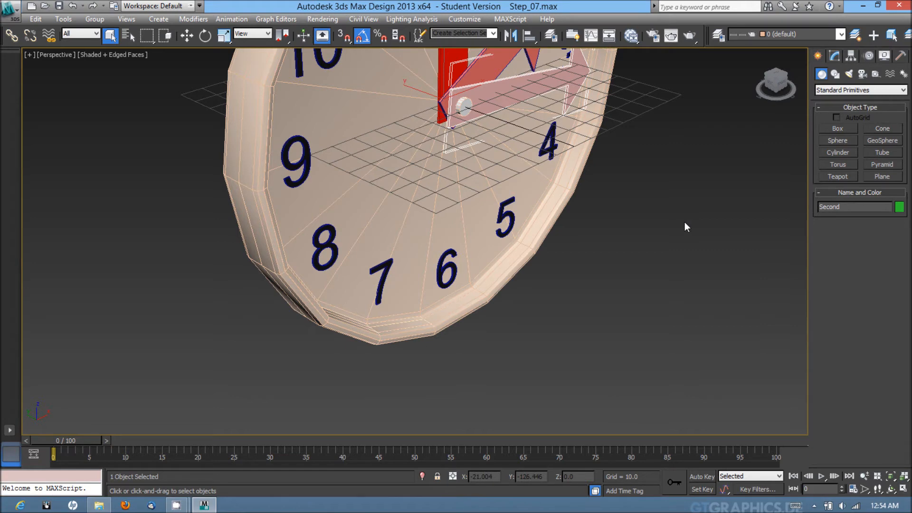
- Select Clock_Base's face polygons at Polygon level and reach the Material IDs rollout
{"action": "left_click", "coordinate": [356, 164]}
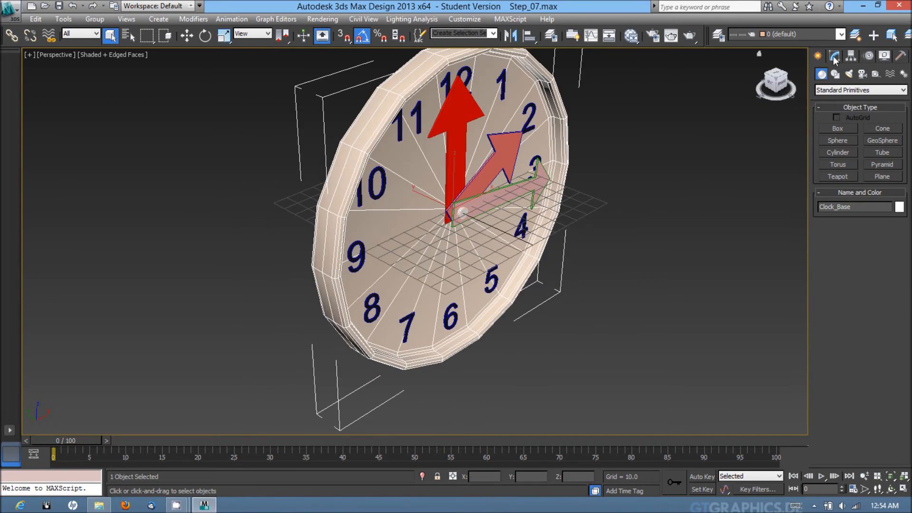
{"action": "left_click", "coordinate": [834, 57]}
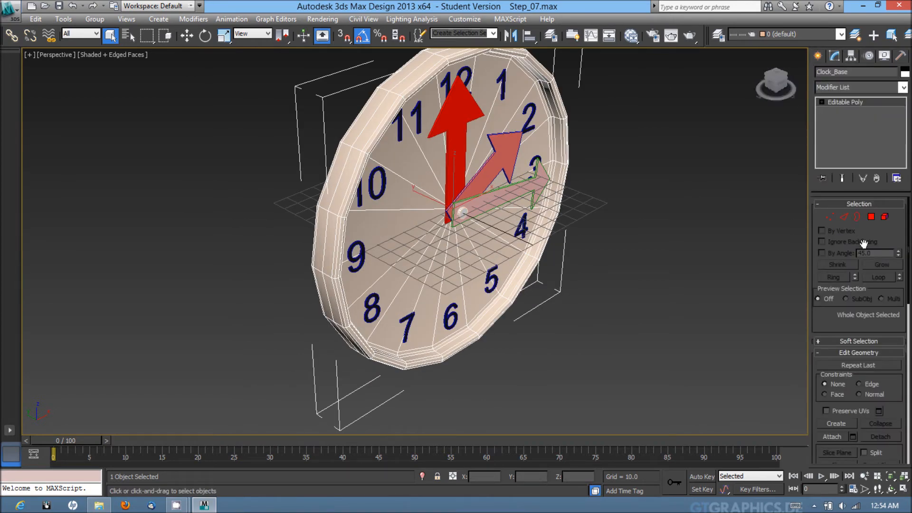
{"action": "left_click", "coordinate": [870, 217]}
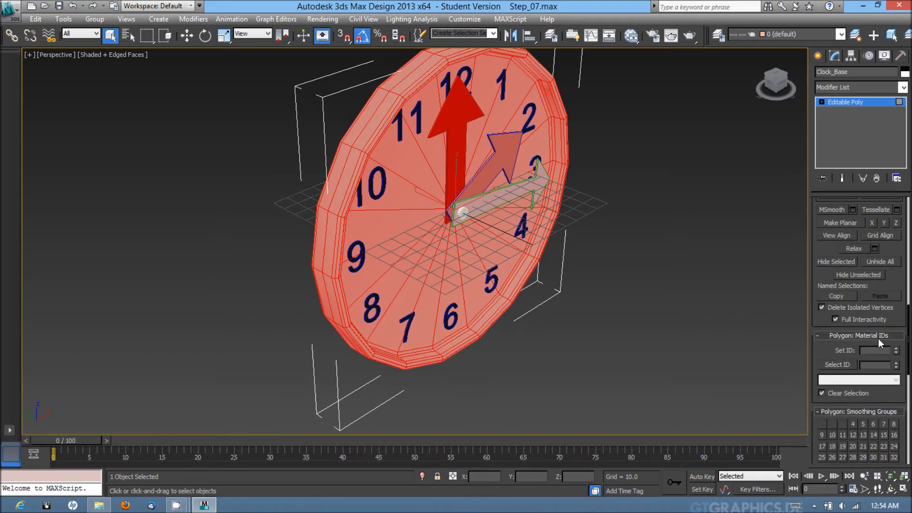
{"action": "left_click", "coordinate": [872, 363]}
{"action": "type", "text": "1"}
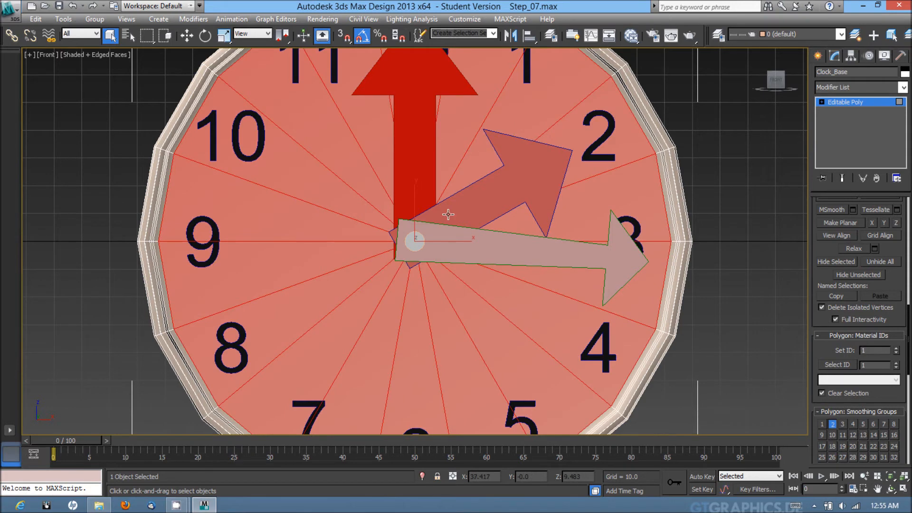
{"action": "mouse_move", "coordinate": [698, 346]}
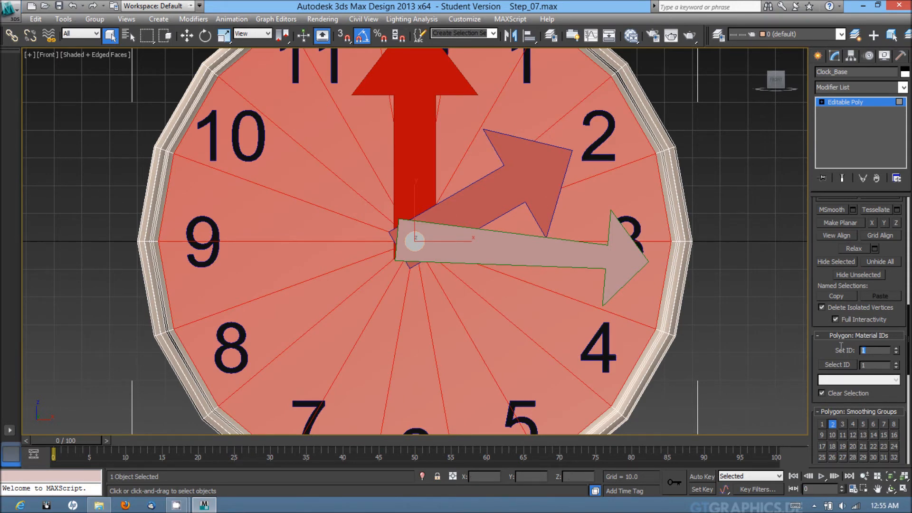
- Set the face polygons' material ID, verify it with Select ID, and exit Polygon level
{"action": "left_click", "coordinate": [895, 347]}
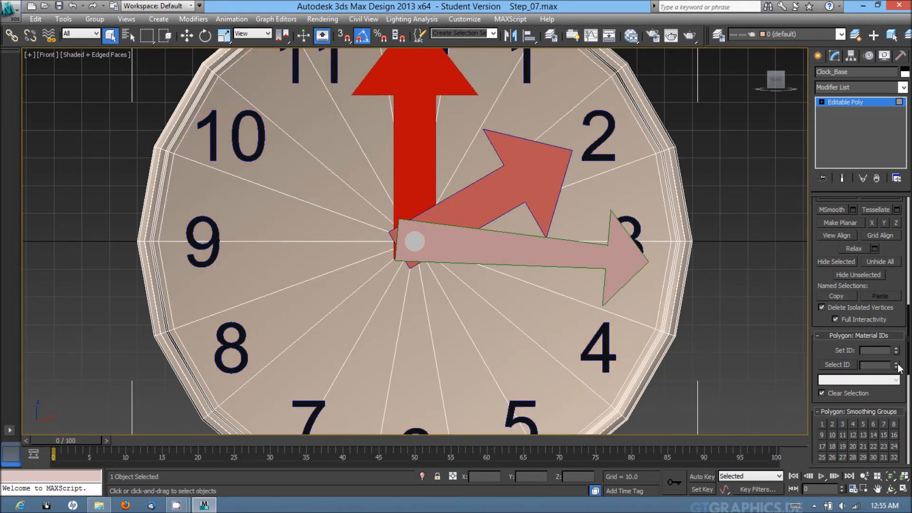
{"action": "left_click", "coordinate": [894, 362]}
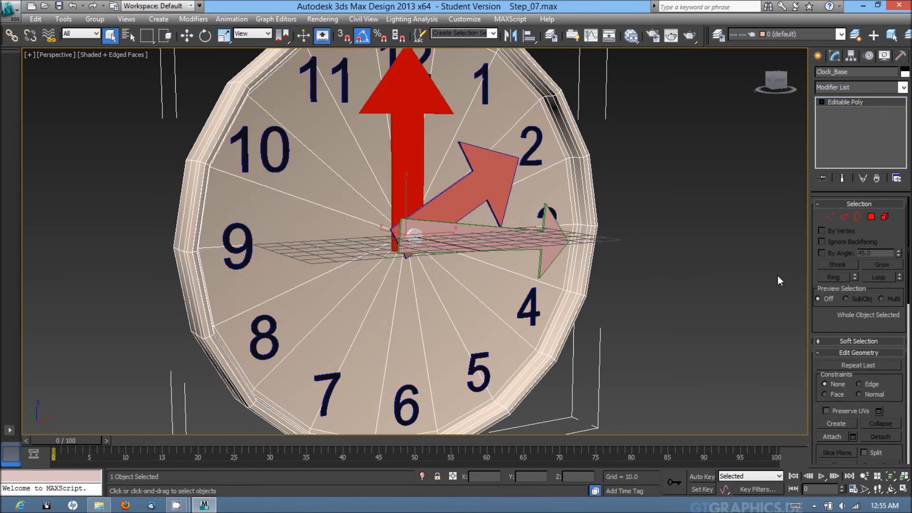
{"action": "left_click", "coordinate": [631, 37]}
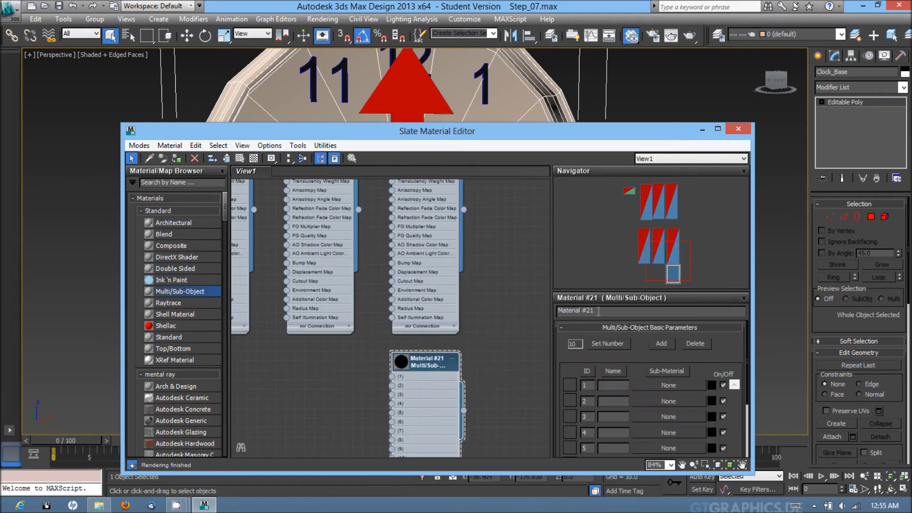
- Name the Multi/Sub-Object material Clock_Base and set it to two sub-materials
{"action": "type", "text": "Clock_Base"}
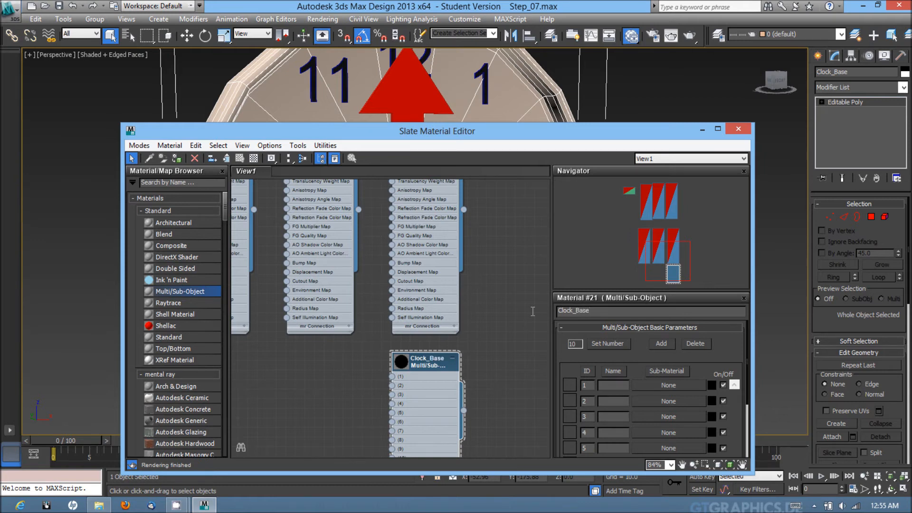
{"action": "left_click", "coordinate": [608, 344]}
{"action": "type", "text": "2"}
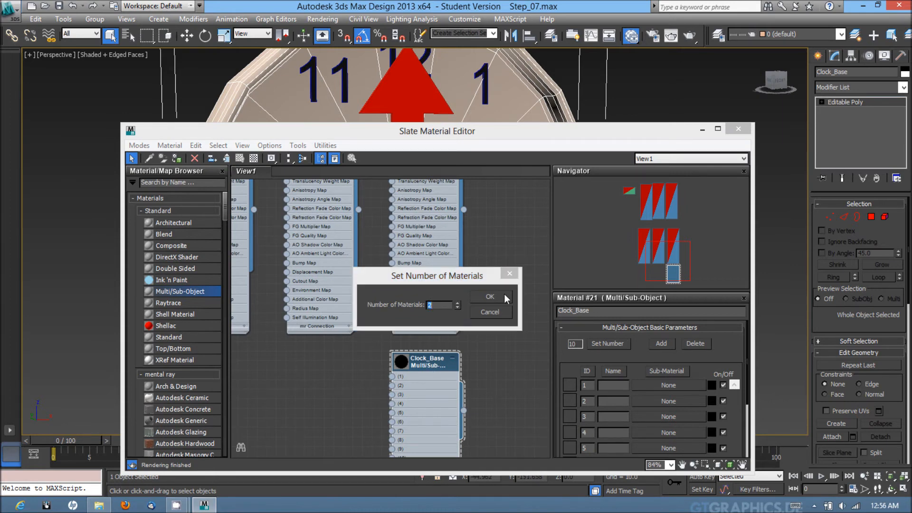
{"action": "left_click", "coordinate": [489, 296]}
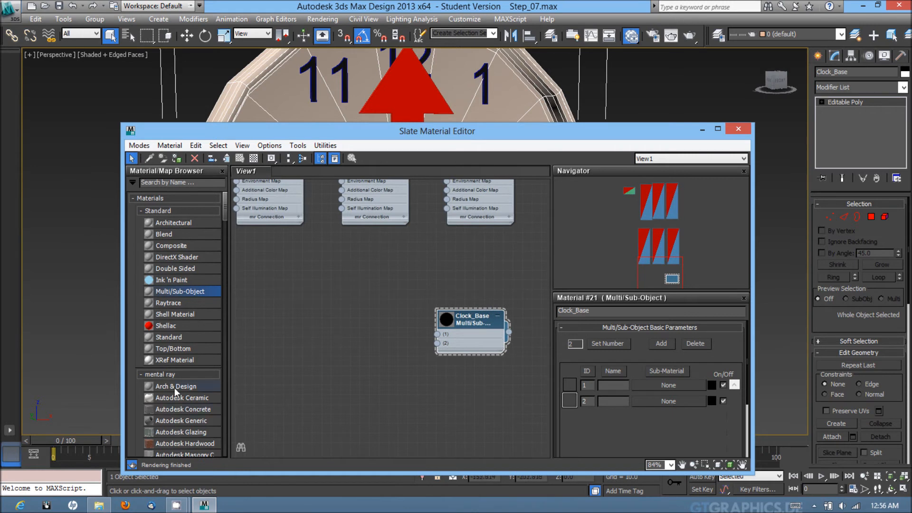
- Put an Arch & Design material in slot 1 and name the slots Outer and Face
{"action": "double_click", "coordinate": [176, 387]}
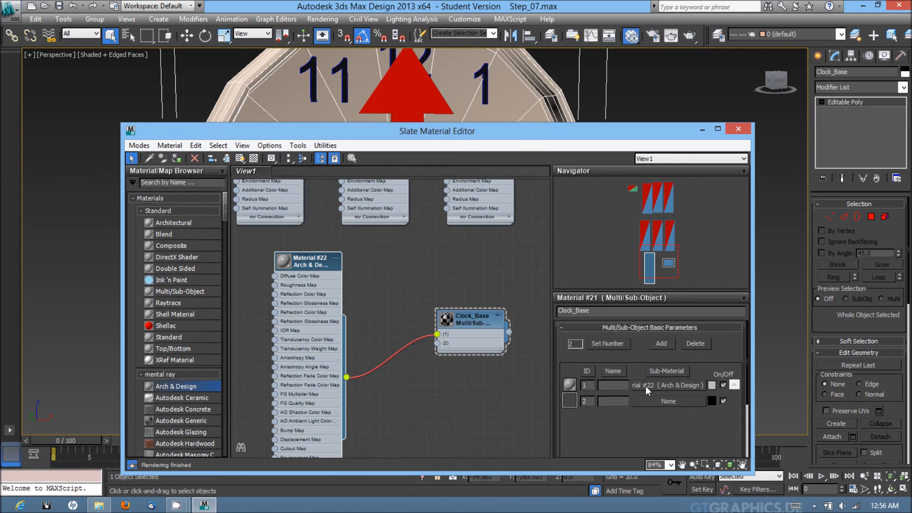
{"action": "type", "text": "Outer"}
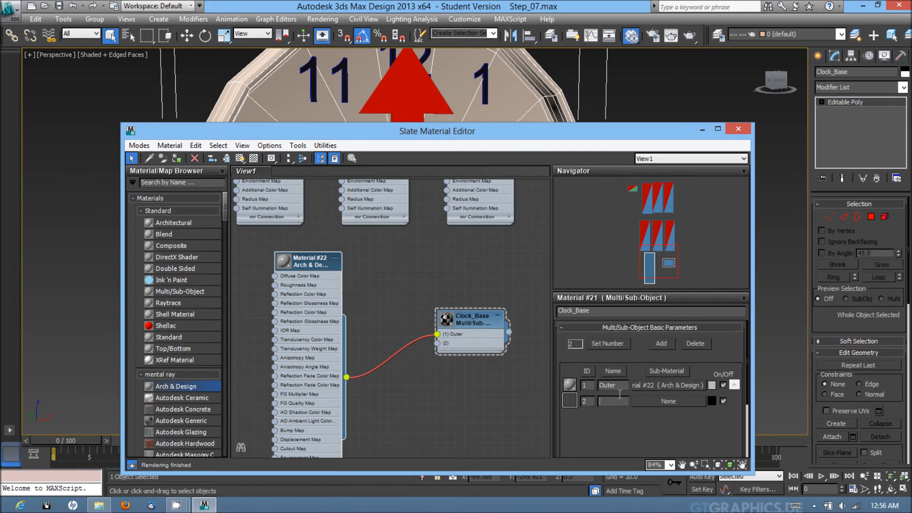
{"action": "type", "text": "Face"}
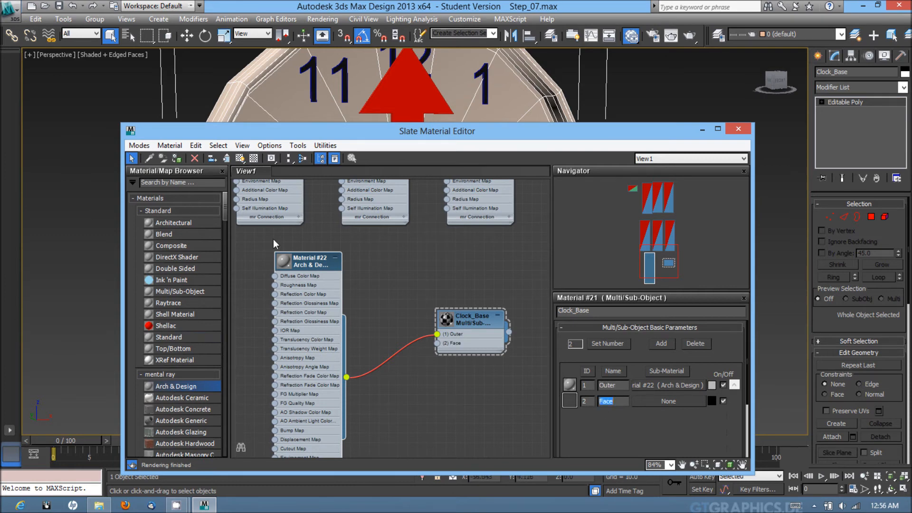
{"action": "left_click", "coordinate": [308, 261]}
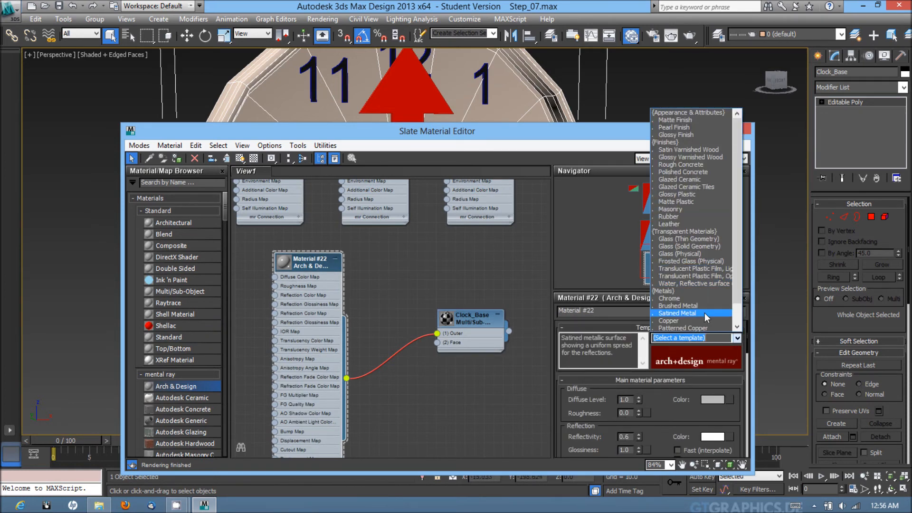
- Apply the Copper template to Material #22, then collapse its node
{"action": "left_click", "coordinate": [677, 313]}
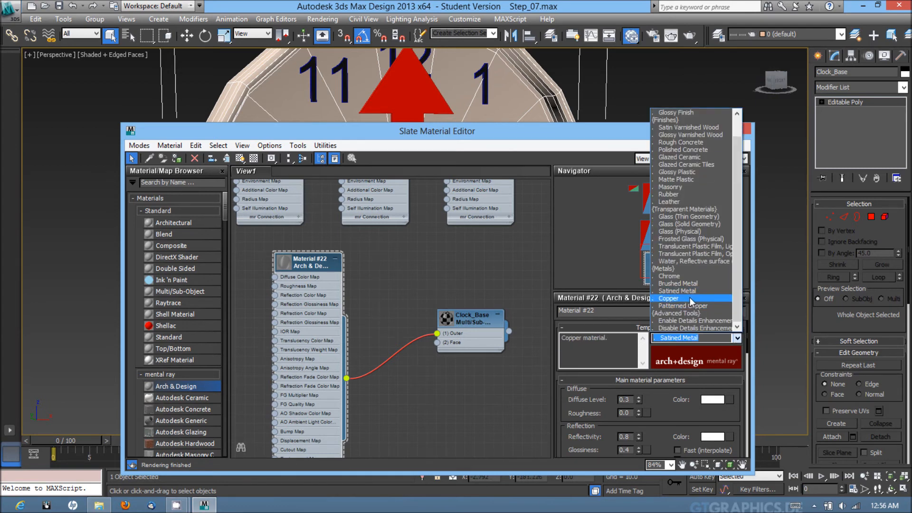
{"action": "left_click", "coordinate": [668, 298]}
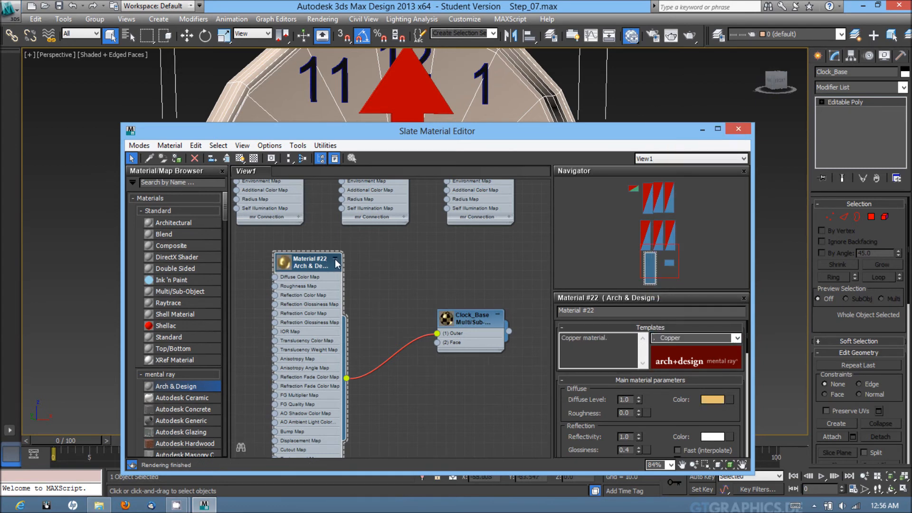
{"action": "left_click", "coordinate": [336, 258]}
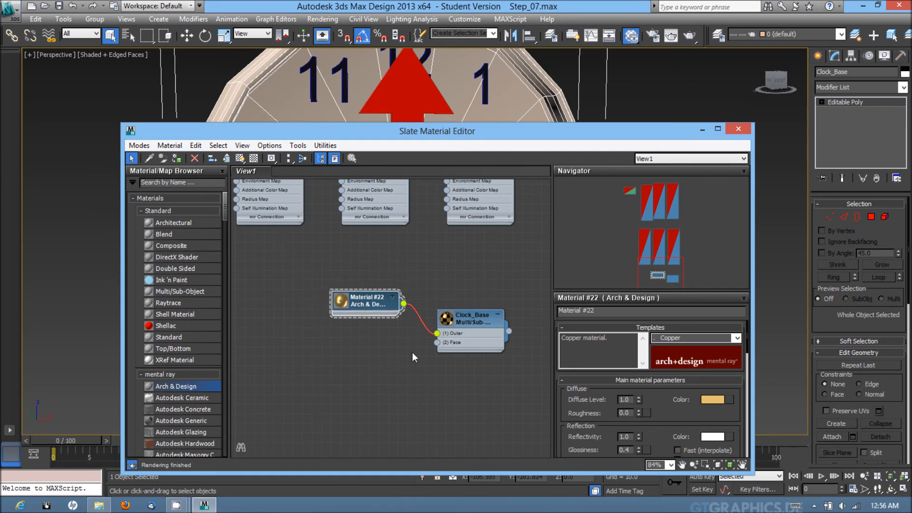
{"action": "mouse_move", "coordinate": [181, 263]}
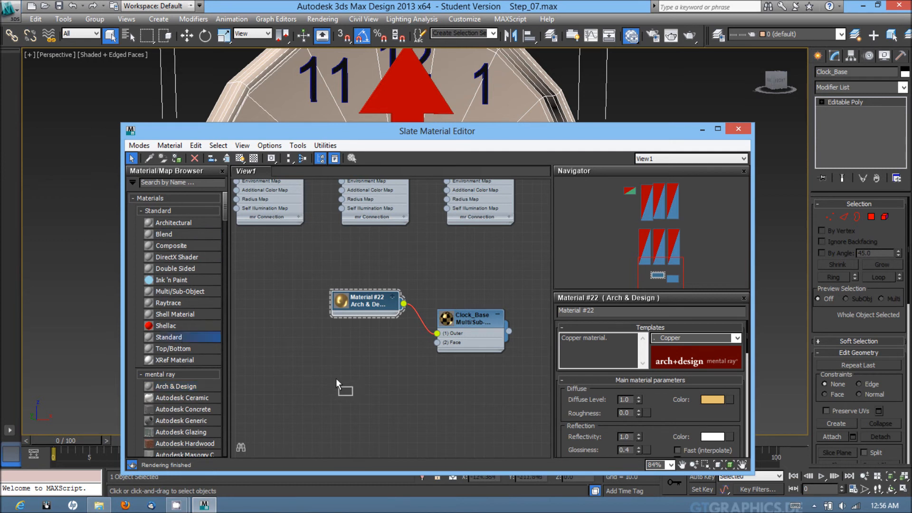
- Wire a white Matte Plastic Arch & Design into the Face slot and assign Clock_Base
{"action": "left_click", "coordinate": [176, 386]}
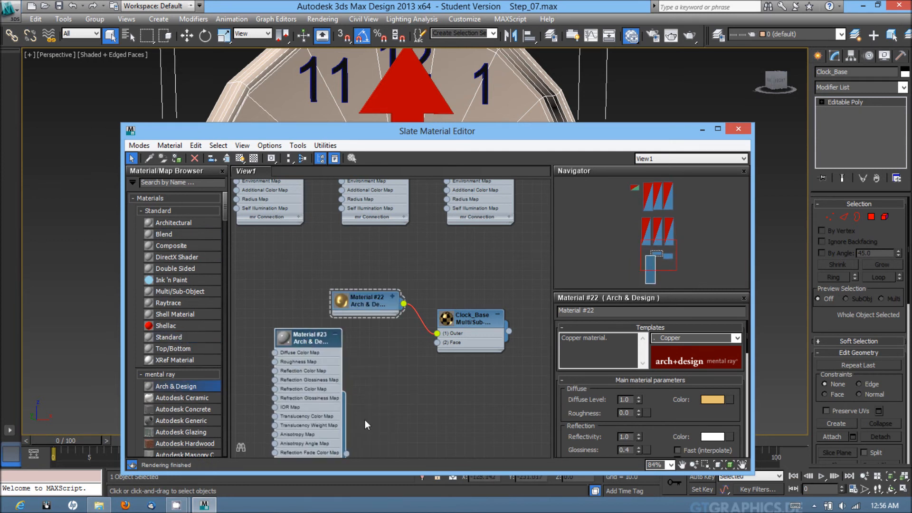
{"action": "left_click_drag", "start_coordinate": [346, 453], "coordinate": [387, 407]}
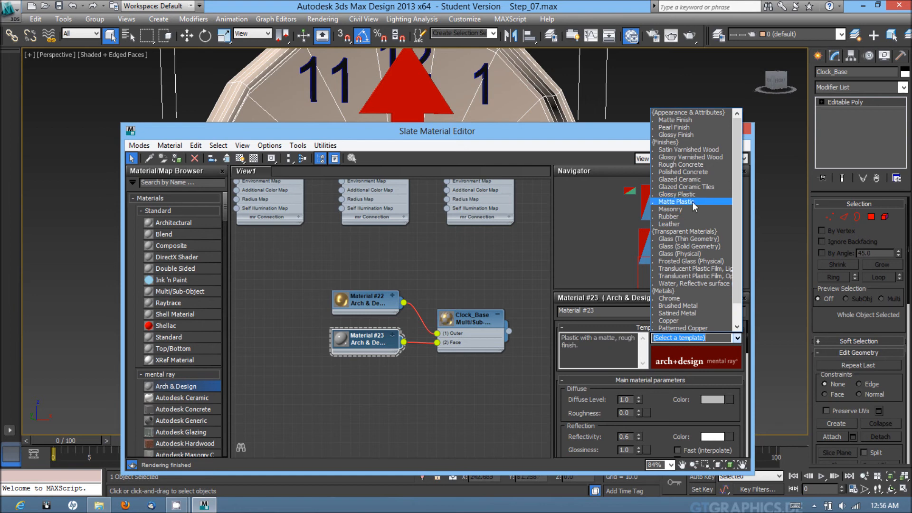
{"action": "left_click", "coordinate": [676, 201]}
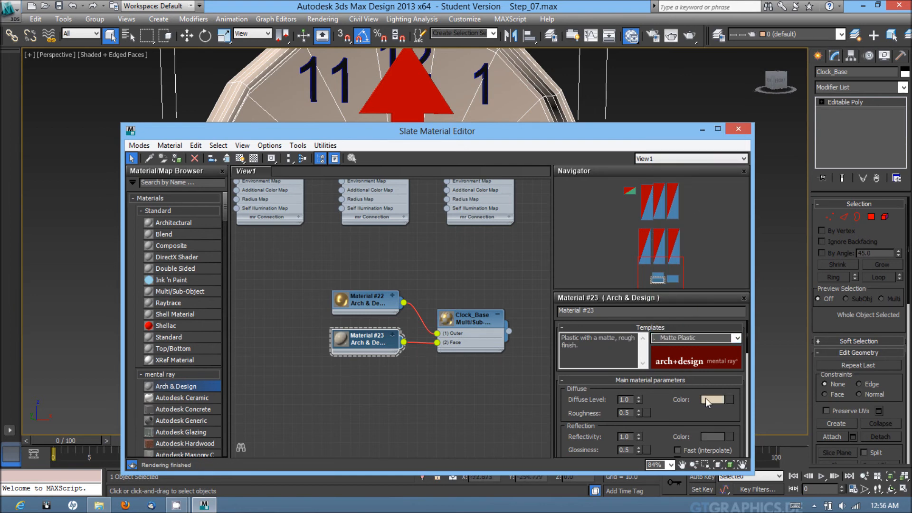
{"action": "left_click", "coordinate": [713, 399]}
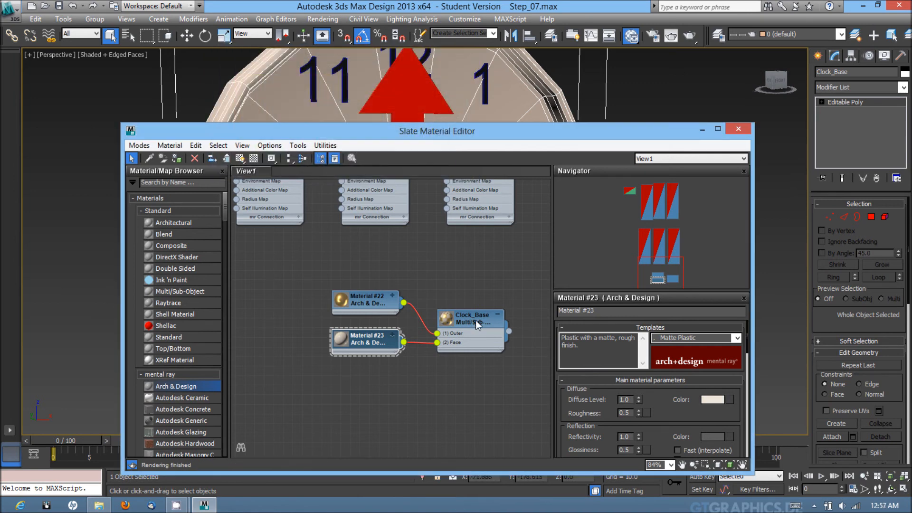
{"action": "left_click", "coordinate": [472, 318]}
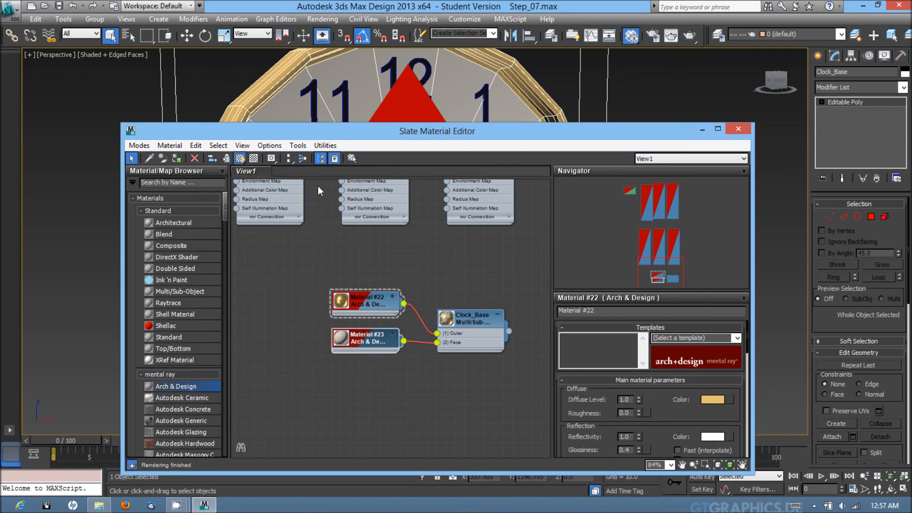
- Close the Slate Material Editor and Unhide All objects from the viewport quad menu
{"action": "left_click", "coordinate": [738, 128]}
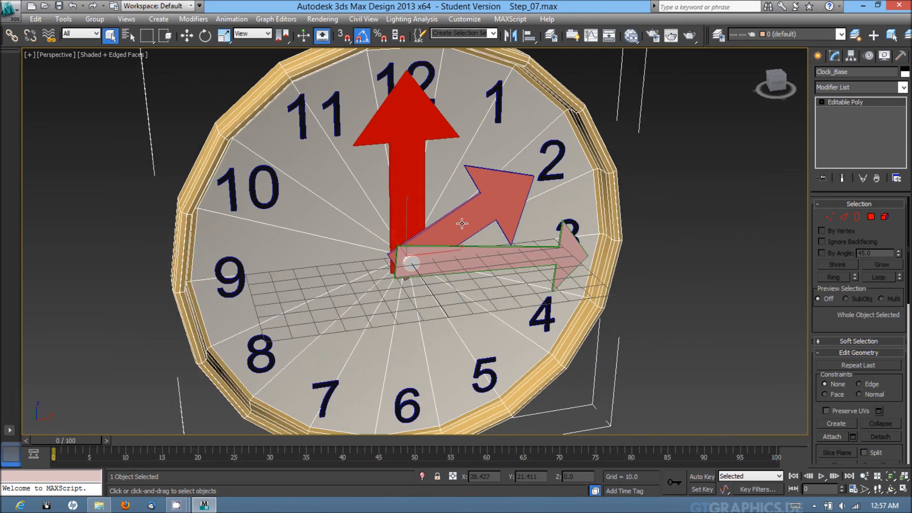
{"action": "right_click", "coordinate": [457, 226]}
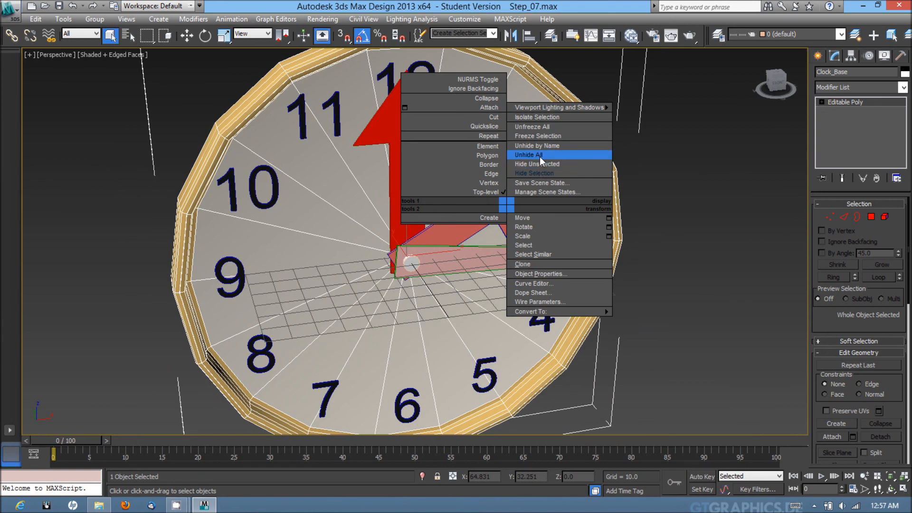
{"action": "left_click", "coordinate": [528, 155]}
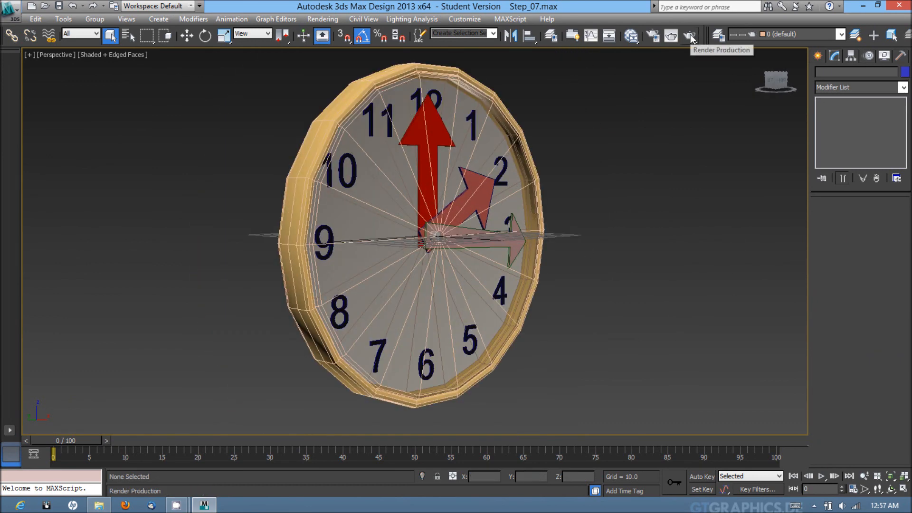
- Run Render Production to show the copper, white and red clock in the frame buffer
{"action": "left_click", "coordinate": [688, 35]}
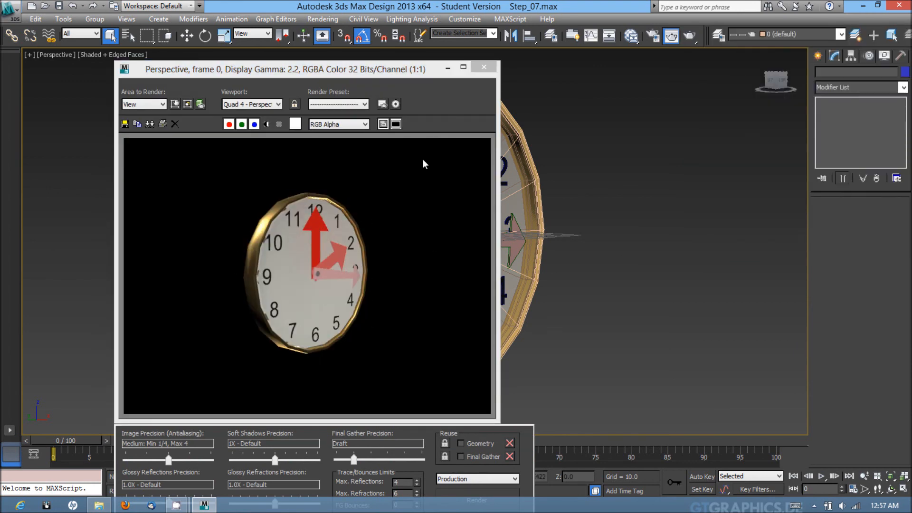
{"action": "mouse_move", "coordinate": [476, 76]}
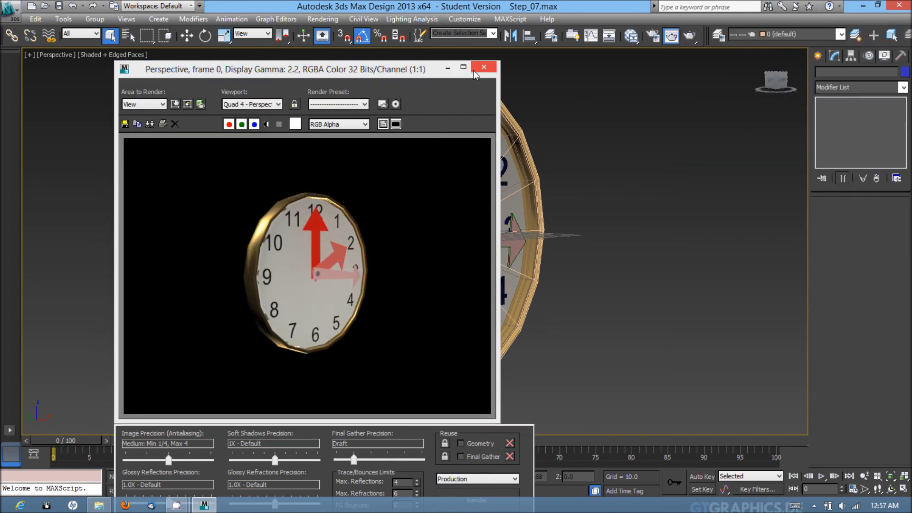